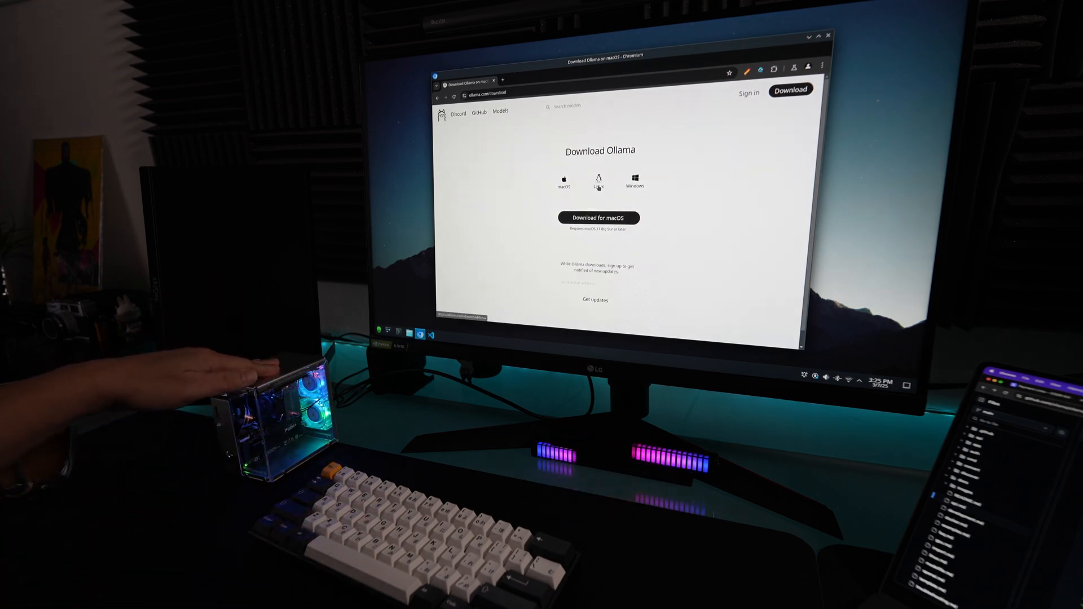
- Reveal the Linux one-line install command and bring up a terminal to run it
{"action": "left_click", "coordinate": [598, 181]}
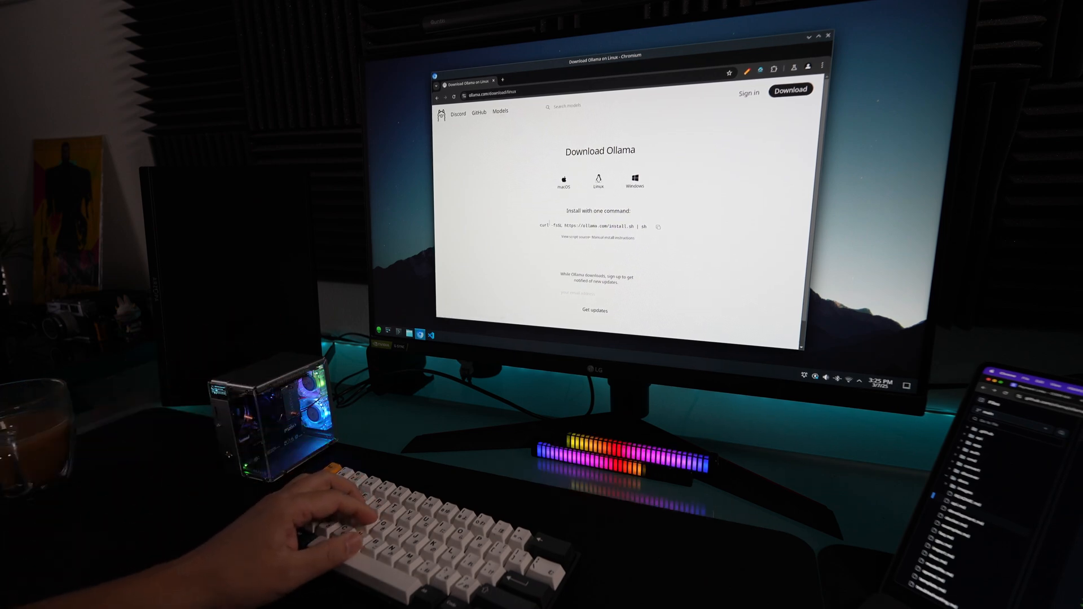
{"action": "left_click", "coordinate": [657, 226]}
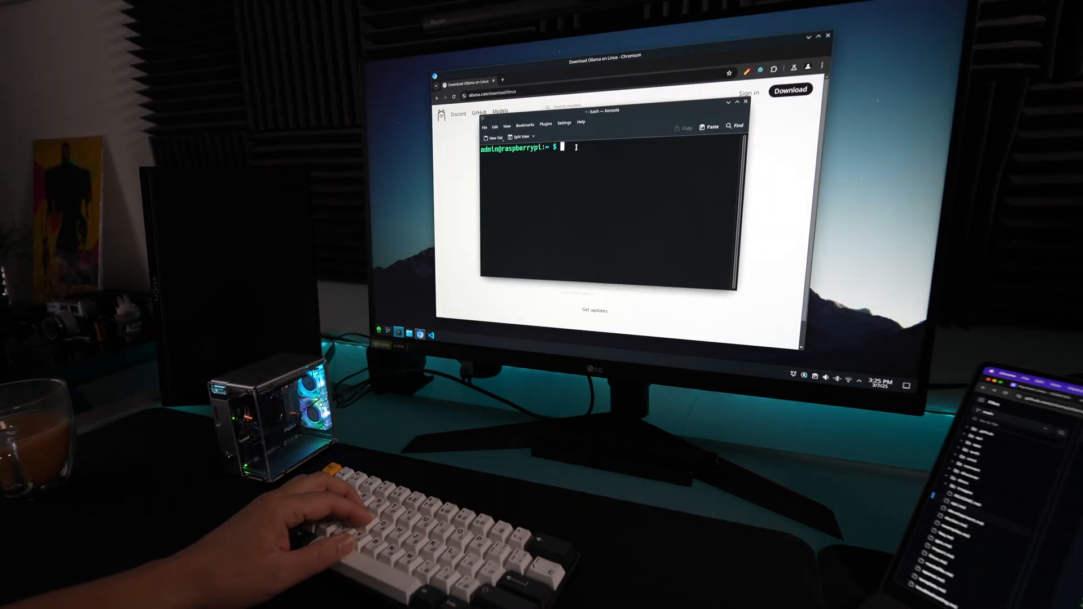
{"action": "type", "text": "curl -fsSL https://ollama.com/install.sh | sh"}
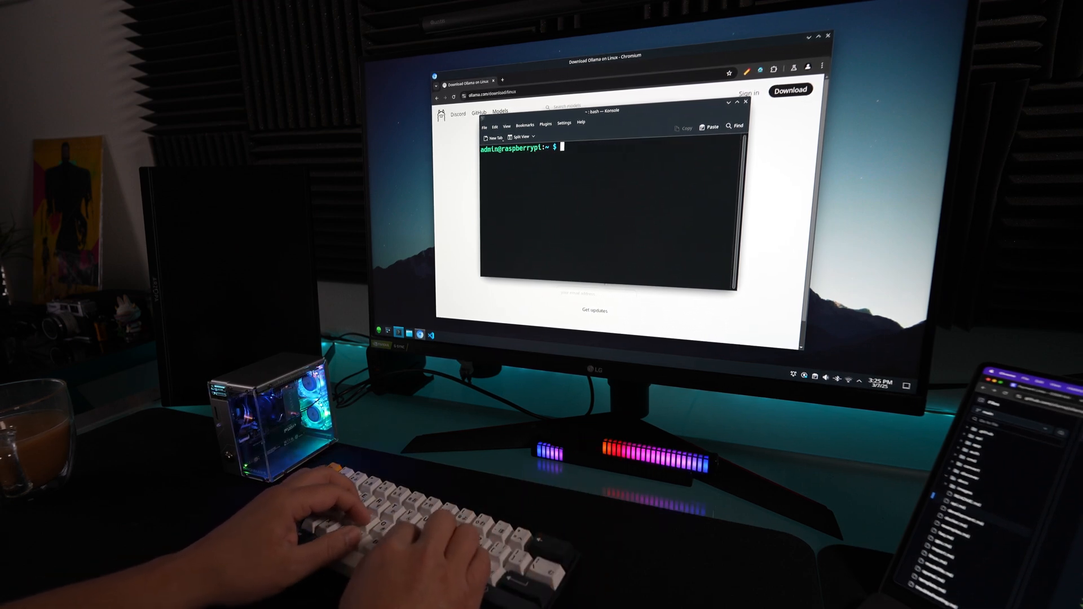
{"action": "type", "text": "ollama"}
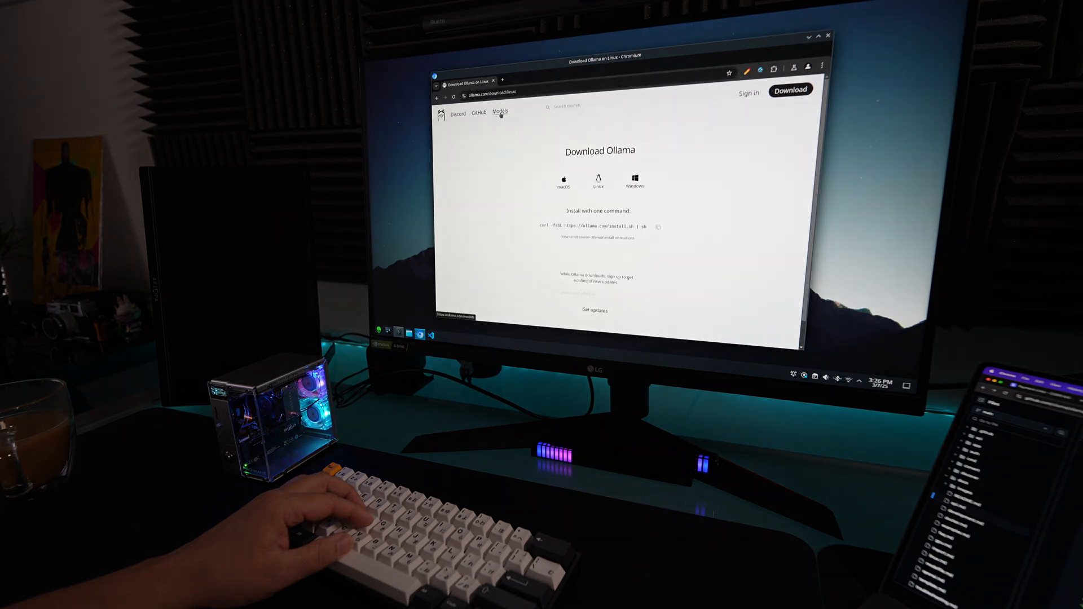
- Show the ollama.com models listing with qwq, deepseek-r1, llama3.3 and phi4
{"action": "left_click", "coordinate": [500, 113]}
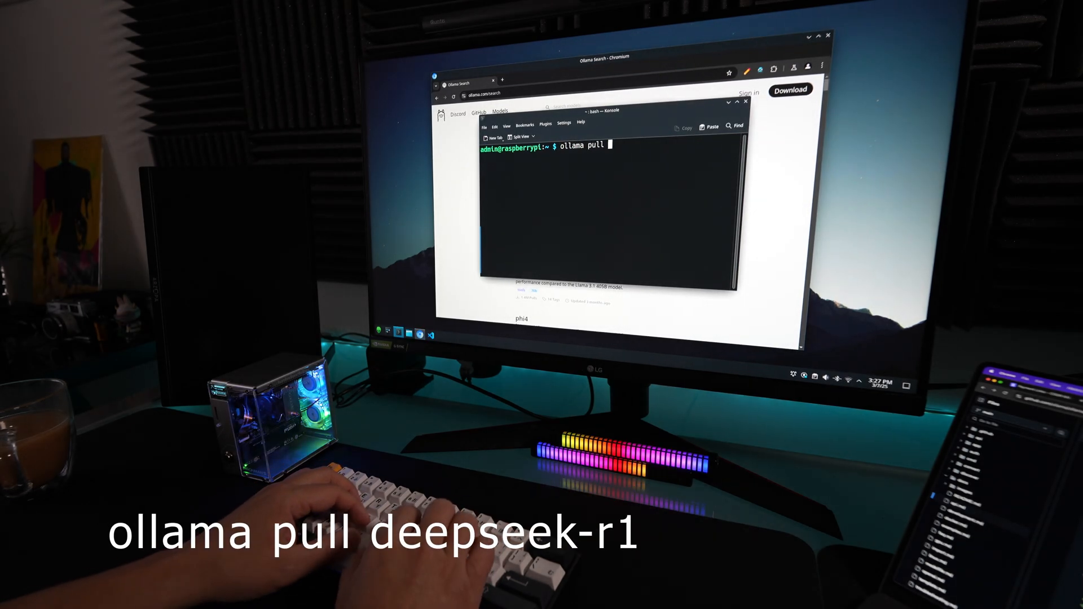
- Pull the deepseek-r1 model with ollama pull deepseek-r1
{"action": "type", "text": "deepseek"}
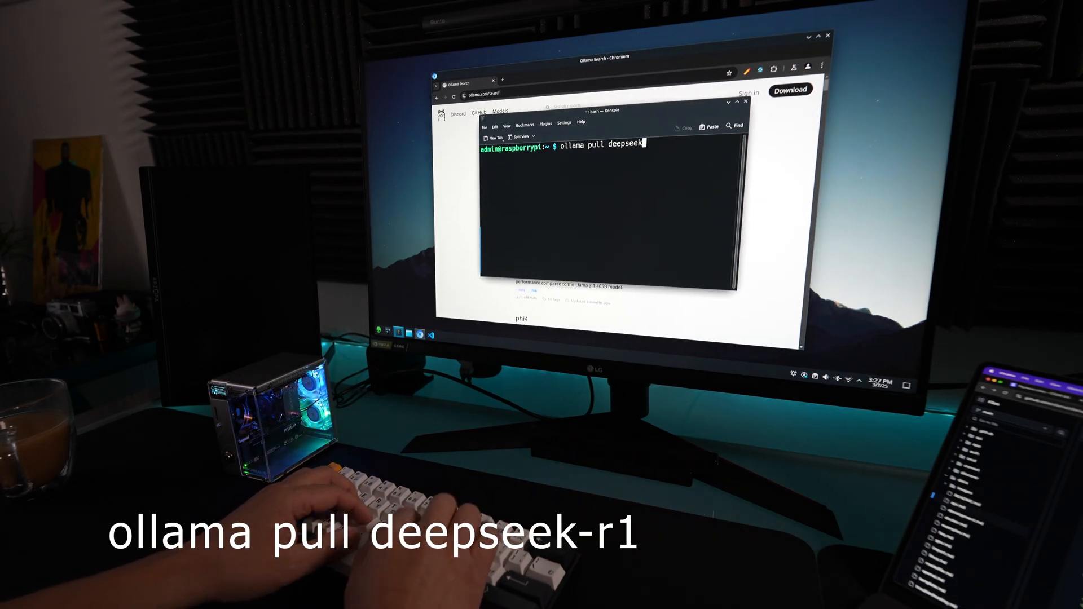
{"action": "type", "text": "-r1"}
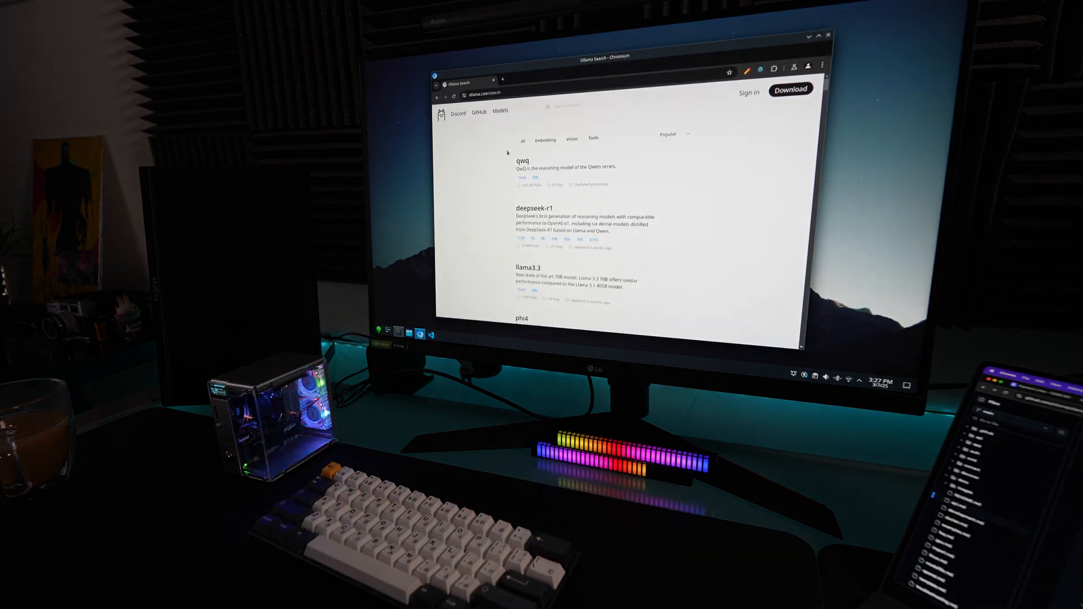
{"action": "type", "text": "ollama pull deepseek-r1"}
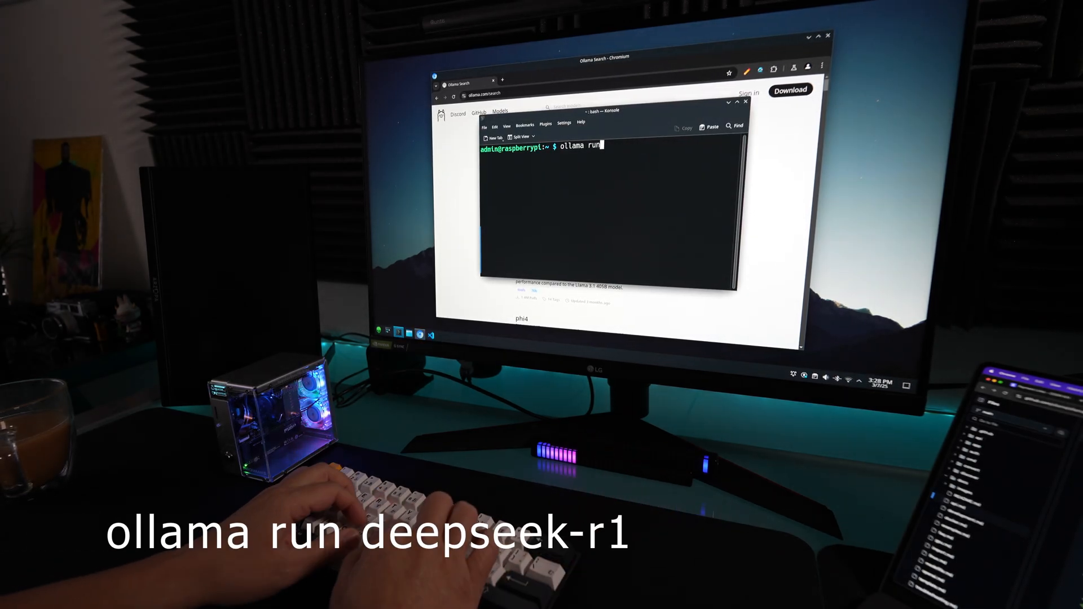
- Start deepseek-r1 with ollama run so its chat prompt waits for a message
{"action": "type", "text": "deepseek-r"}
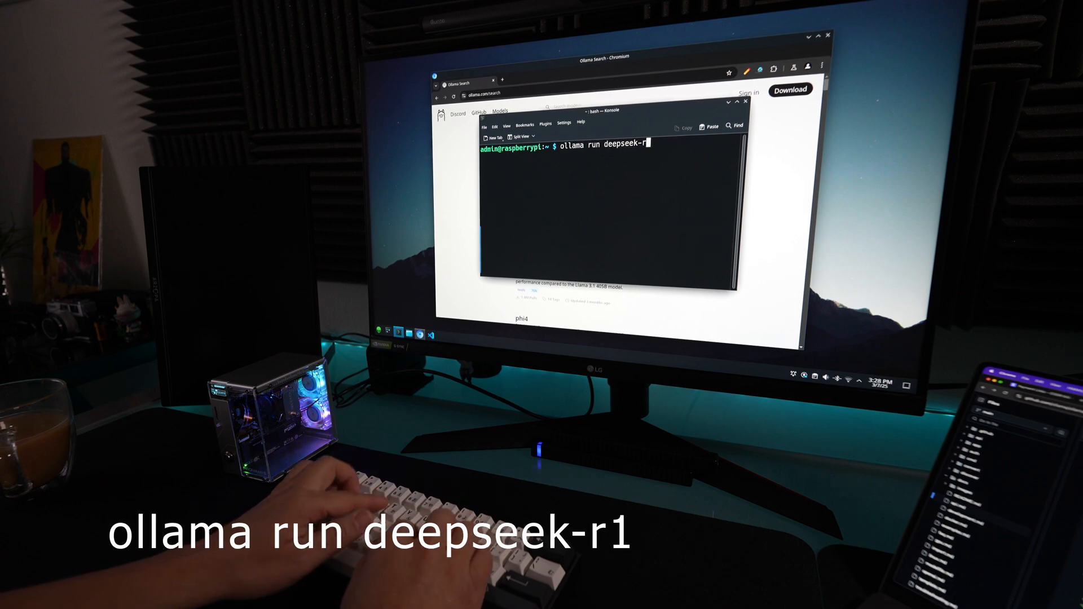
{"action": "key", "text": "Return"}
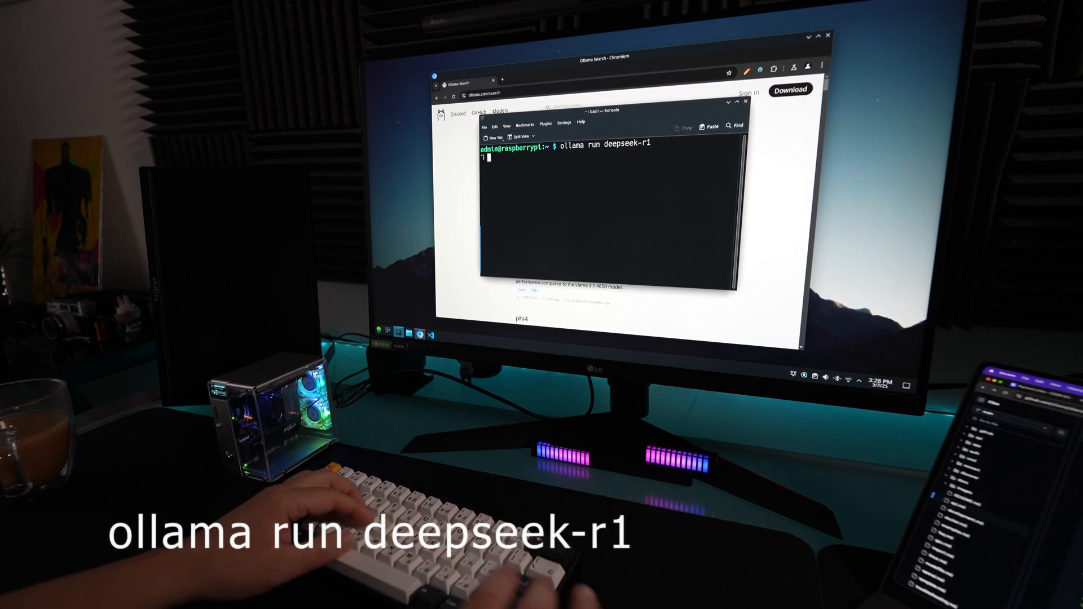
{"action": "key", "text": "Return"}
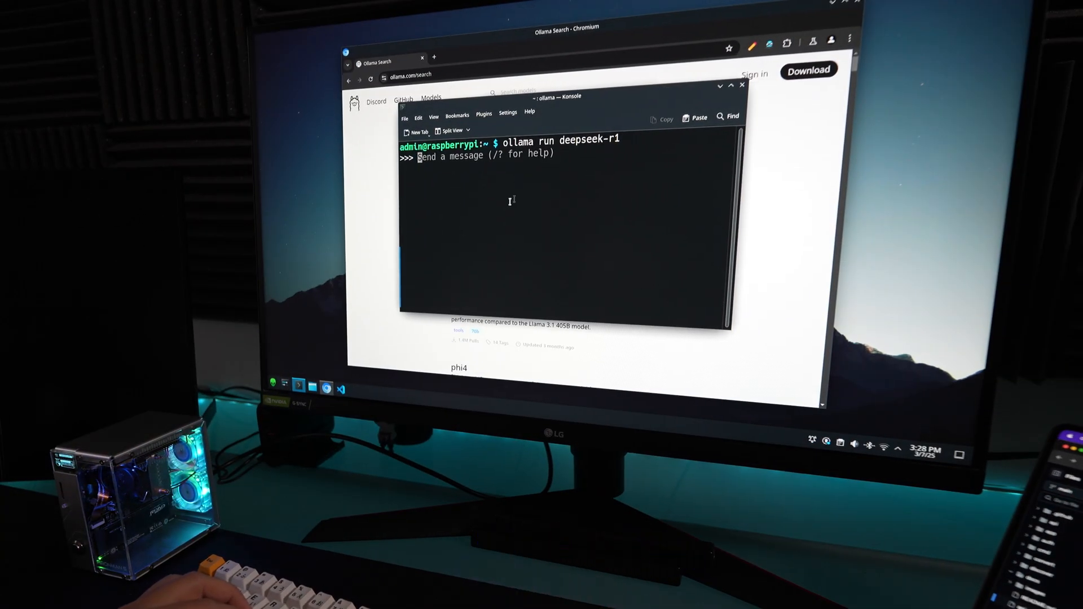
{"action": "mouse_move", "coordinate": [886, 451]}
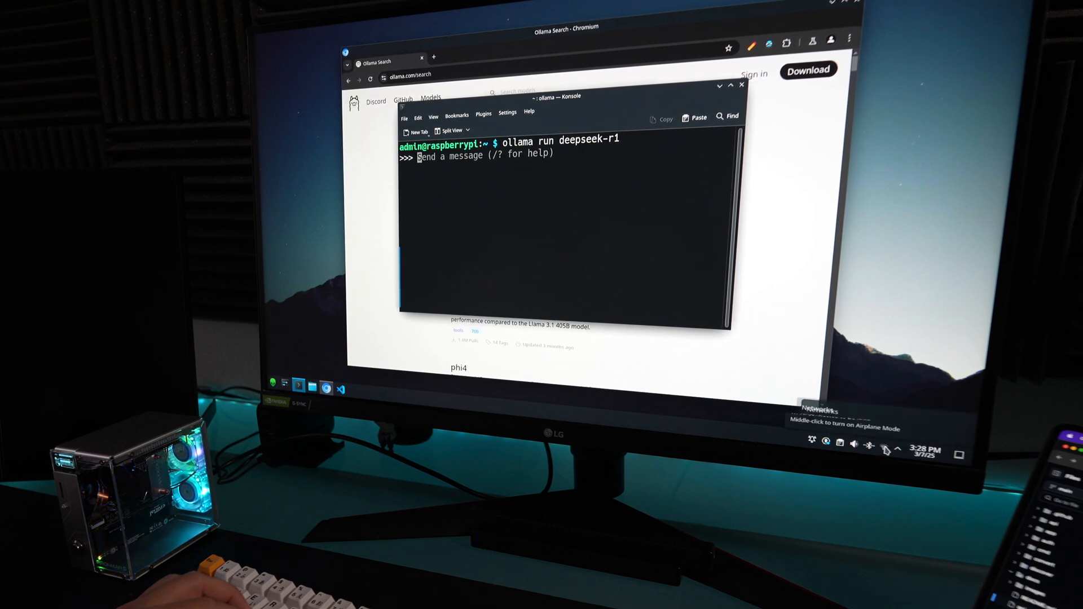
- Disconnect the Pi from its Wi-Fi network via the Plasma network list
{"action": "left_click", "coordinate": [887, 443]}
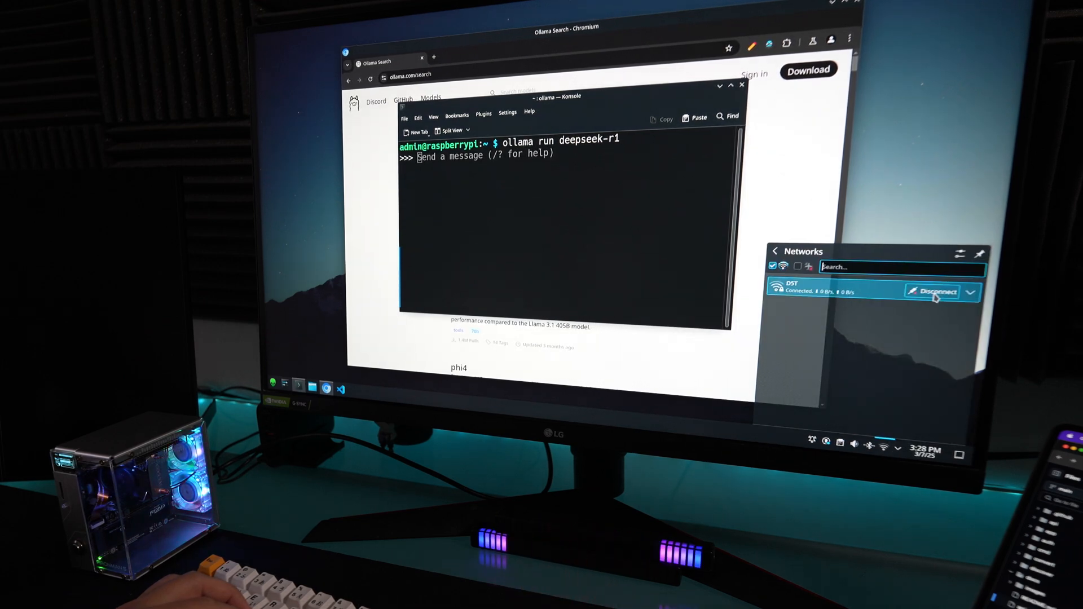
{"action": "left_click", "coordinate": [936, 292]}
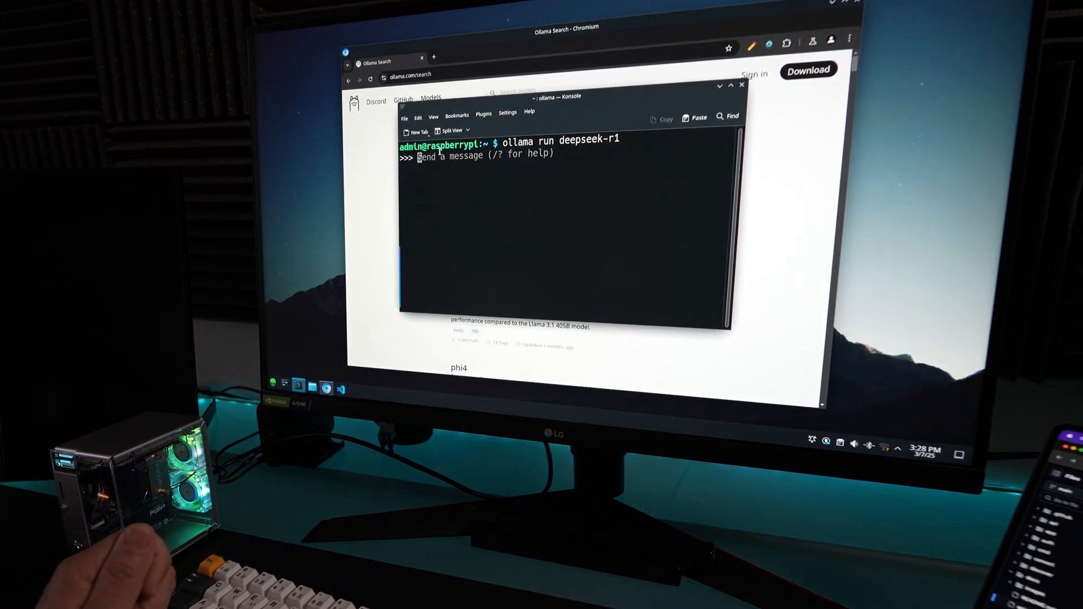
- Ask deepseek-r1 how many keys were needed in the movie Ready Player One
{"action": "type", "text": "in"}
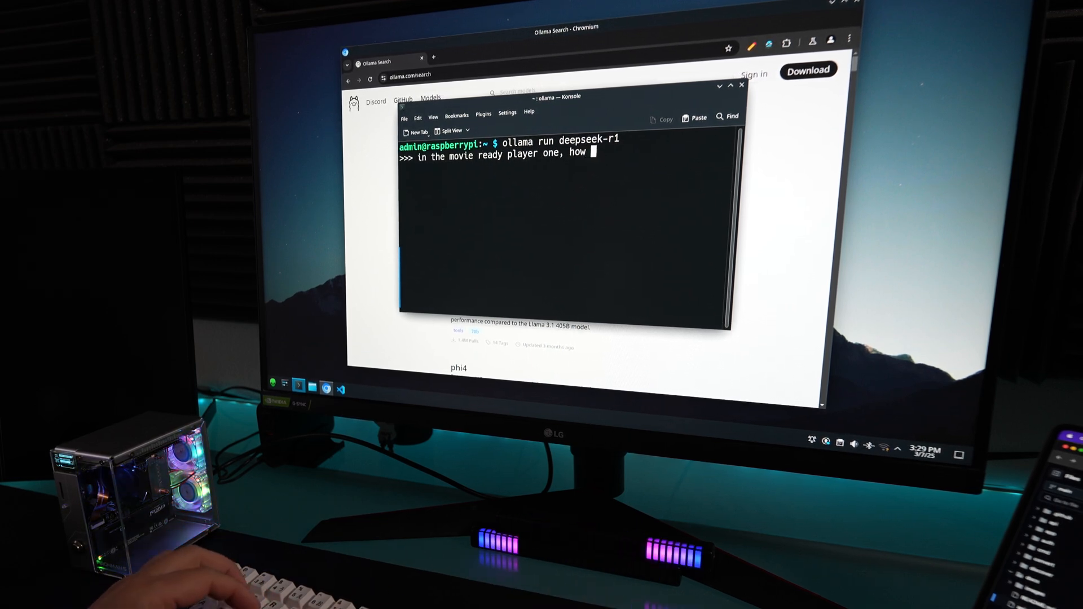
{"action": "type", "text": "many keys were"}
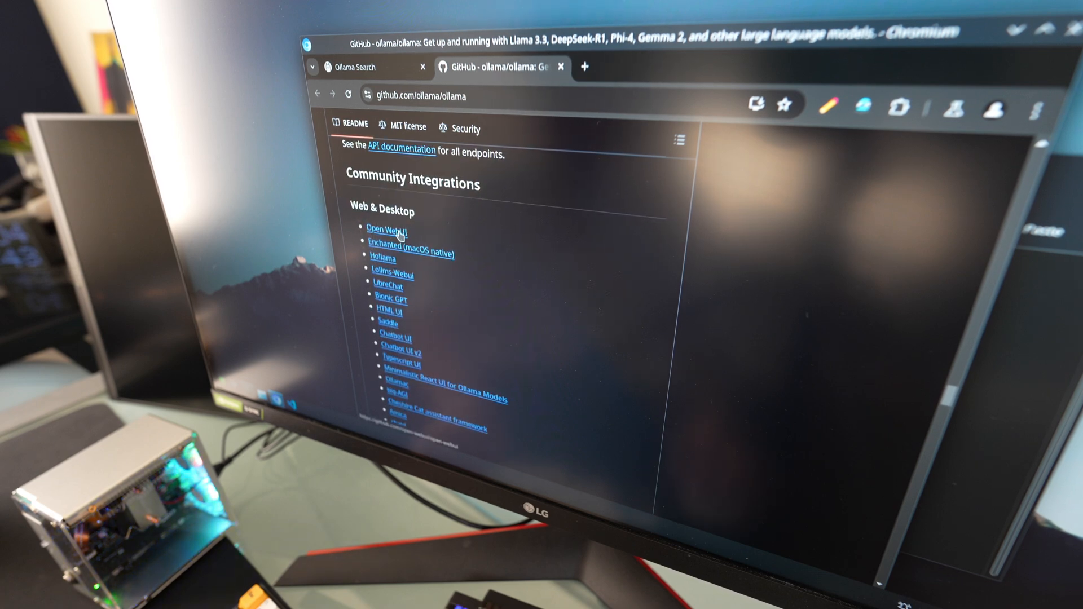
- Show the Ollama GitHub README's Community Integrations web and desktop front-ends
{"action": "left_click", "coordinate": [387, 229]}
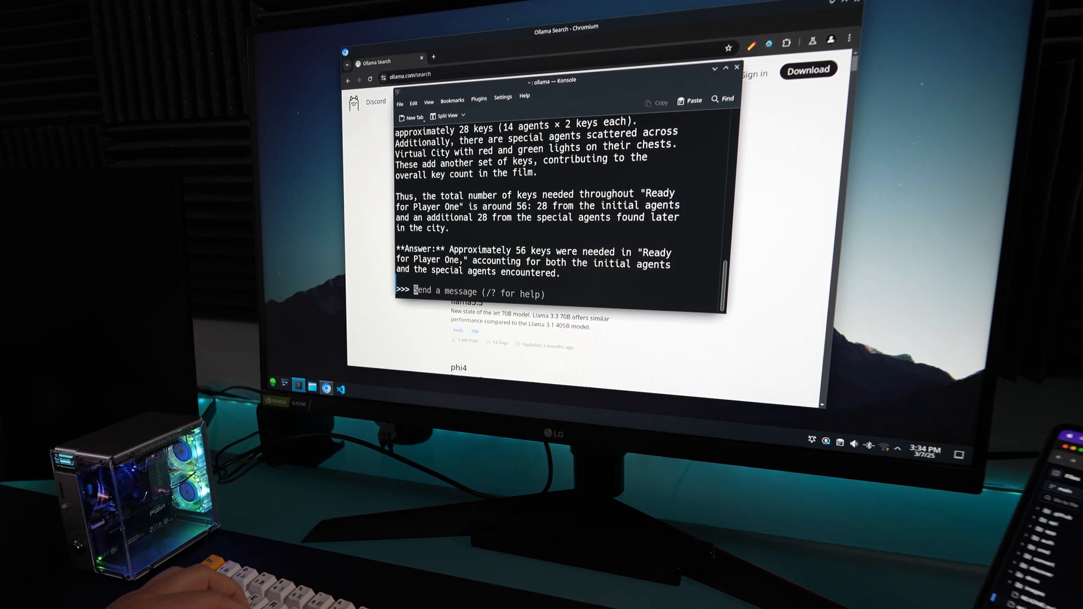
- Ask how many keys are needed to win, get 56, then leave the chat with /bye
{"action": "type", "text": "how many keys were needed to"}
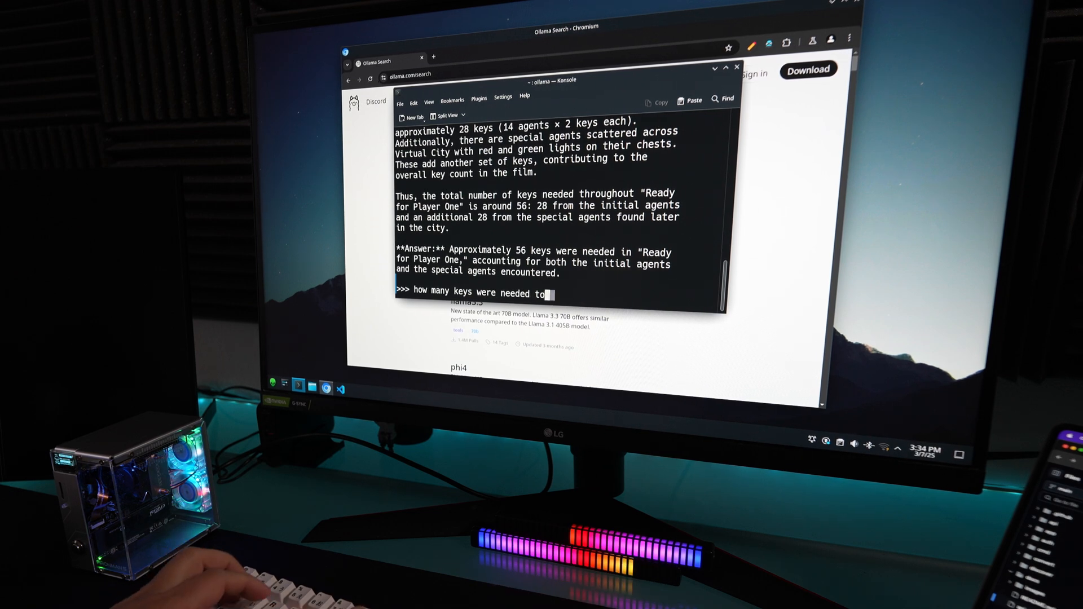
{"action": "type", "text": "win?"}
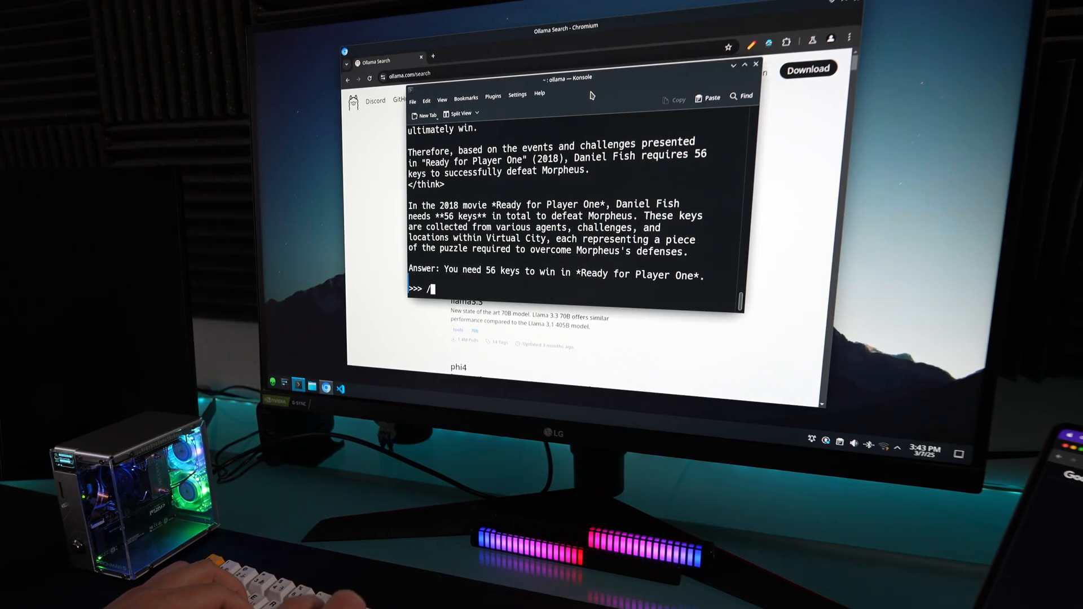
{"action": "type", "text": "/bye"}
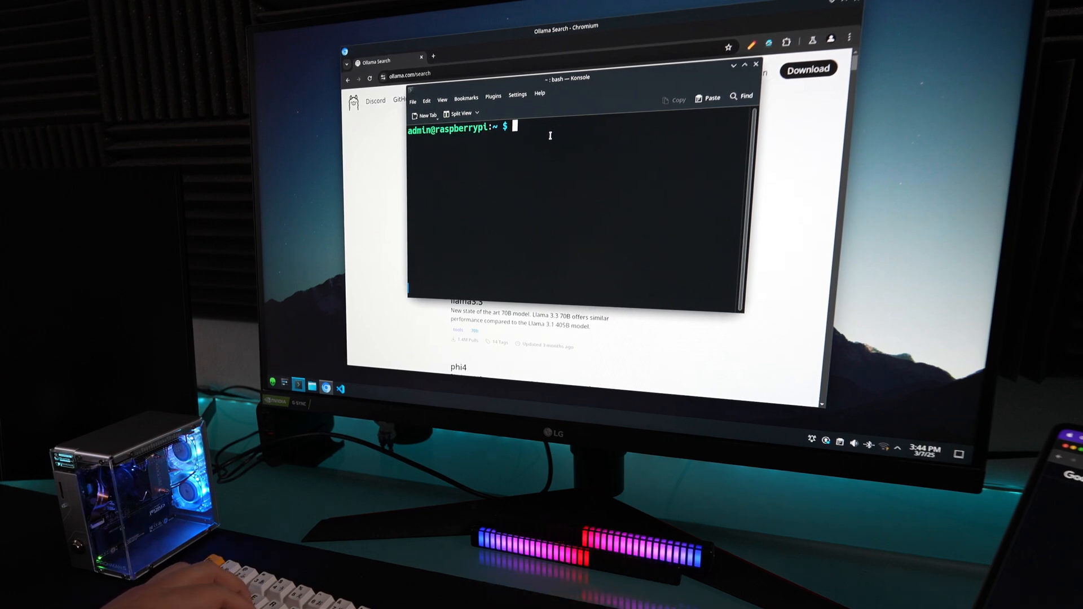
- List installed models with ollama list and review the models page showing deepseek-r1
{"action": "type", "text": "ollama"}
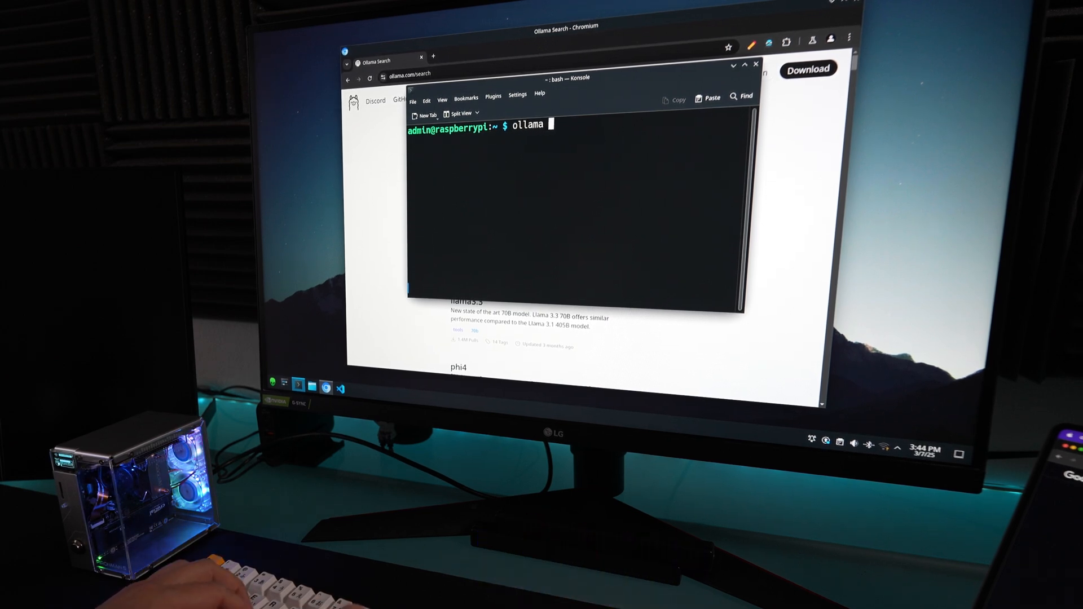
{"action": "type", "text": "list"}
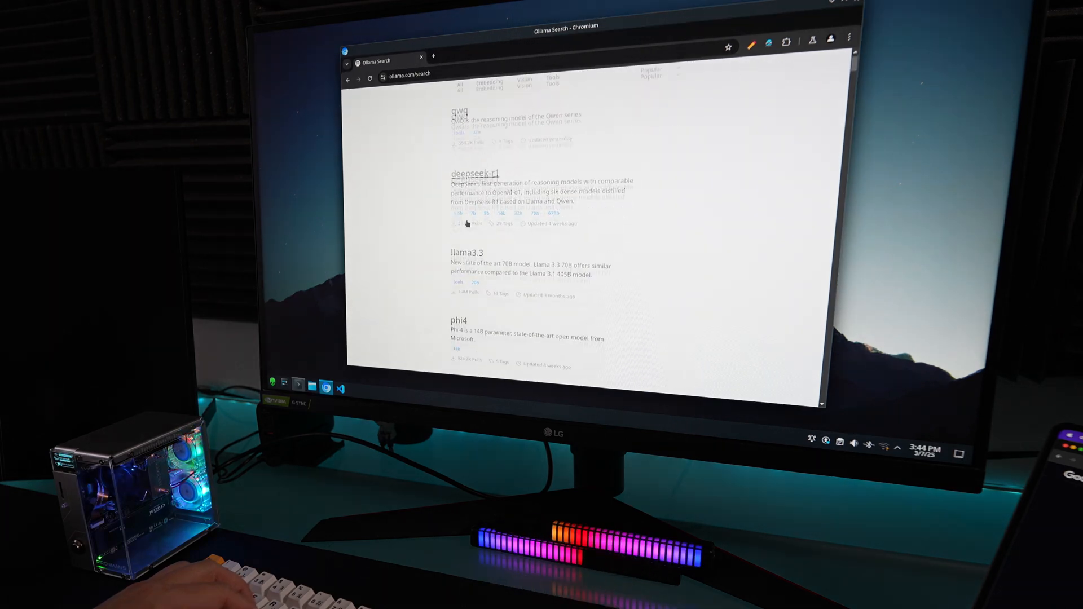
{"action": "scroll", "scroll_direction": "down", "scroll_amount": 3}
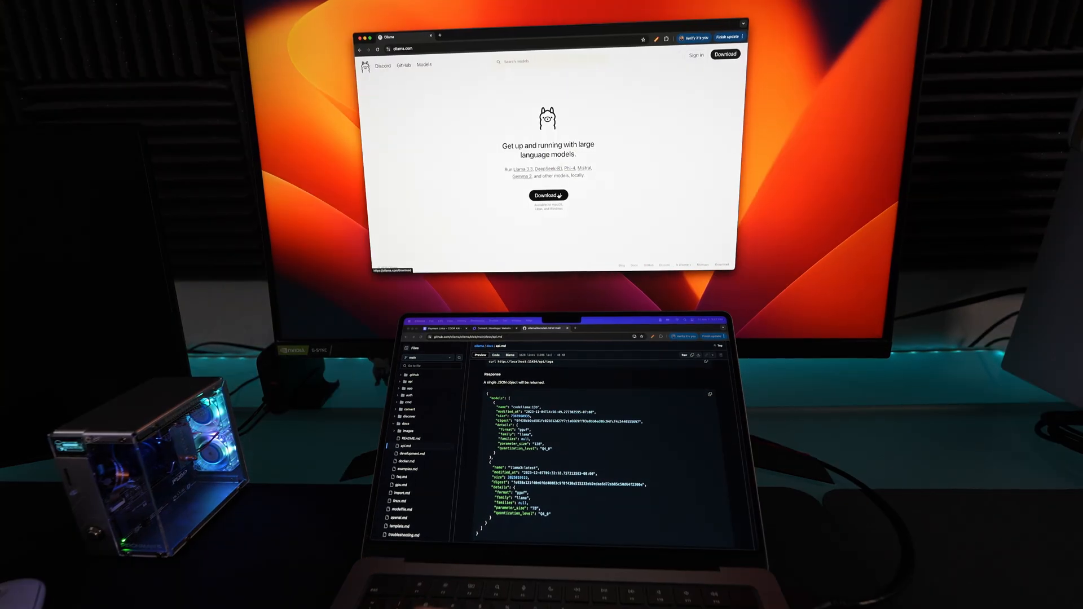
- Go to the Download Ollama on macOS page from ollama.com
{"action": "left_click", "coordinate": [548, 195]}
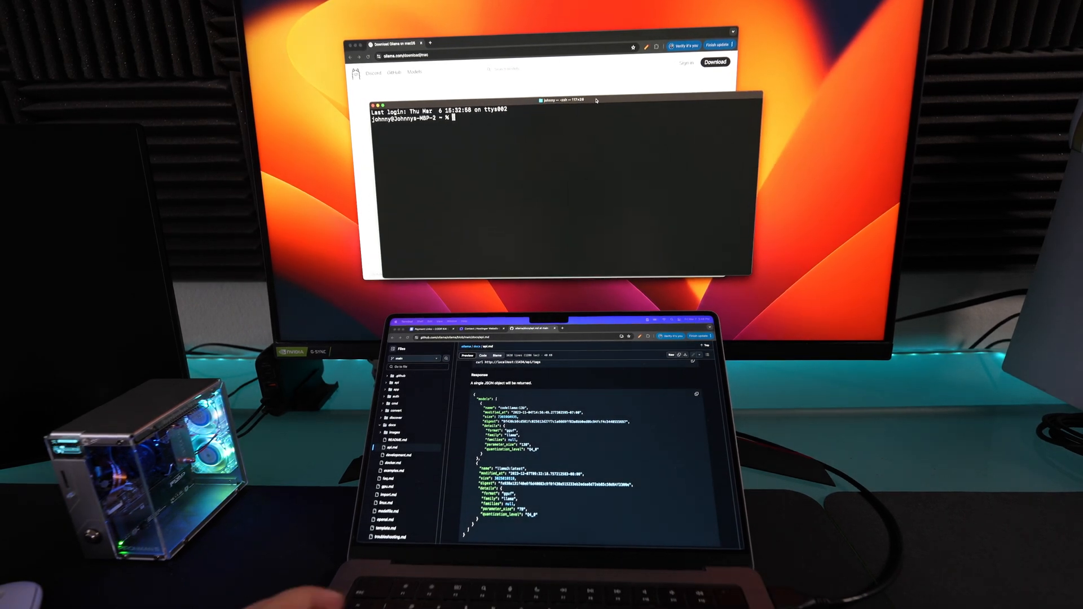
- Run the model via ollama run and ask what Lisbeth's black shirt says in The Girl with the Dragon Tattoo
{"action": "type", "text": "ollma"}
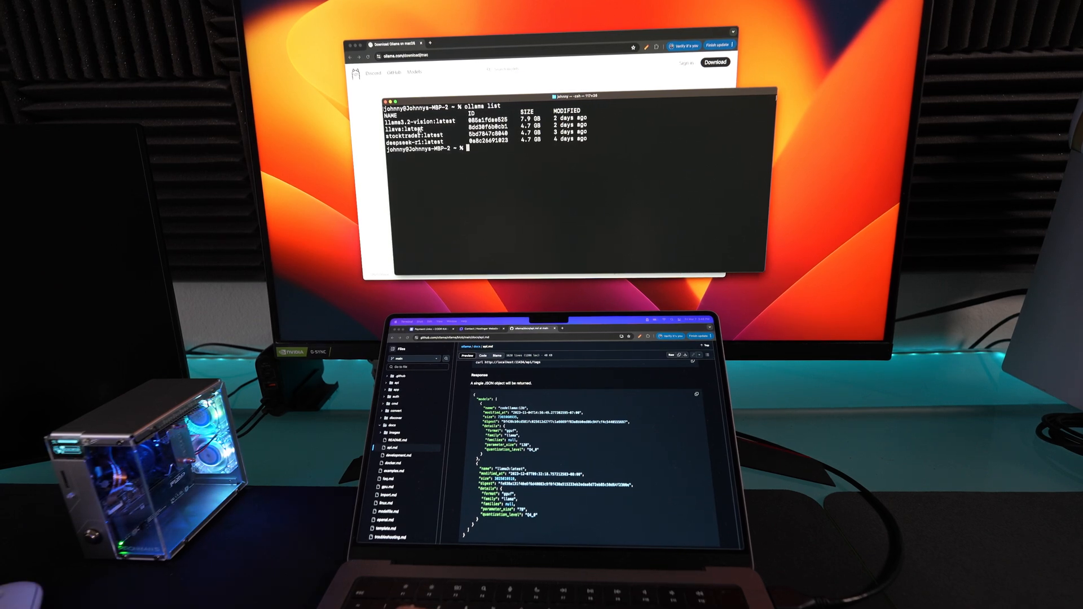
{"action": "type", "text": "ollama run deepseek-r1"}
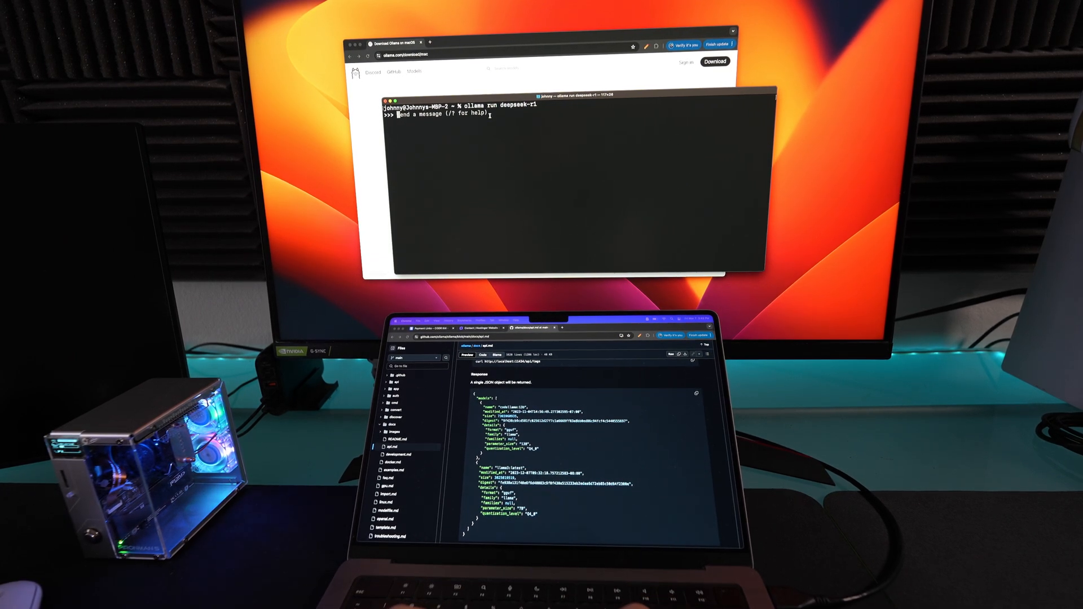
{"action": "type", "text": "in the 2011"}
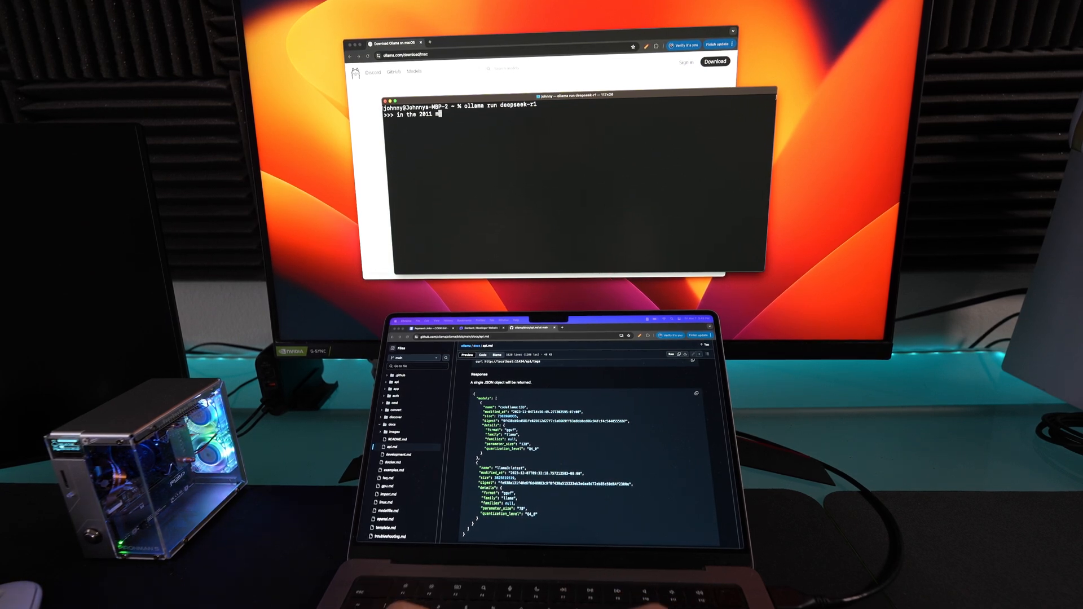
{"action": "type", "text": "movie the girl with the"}
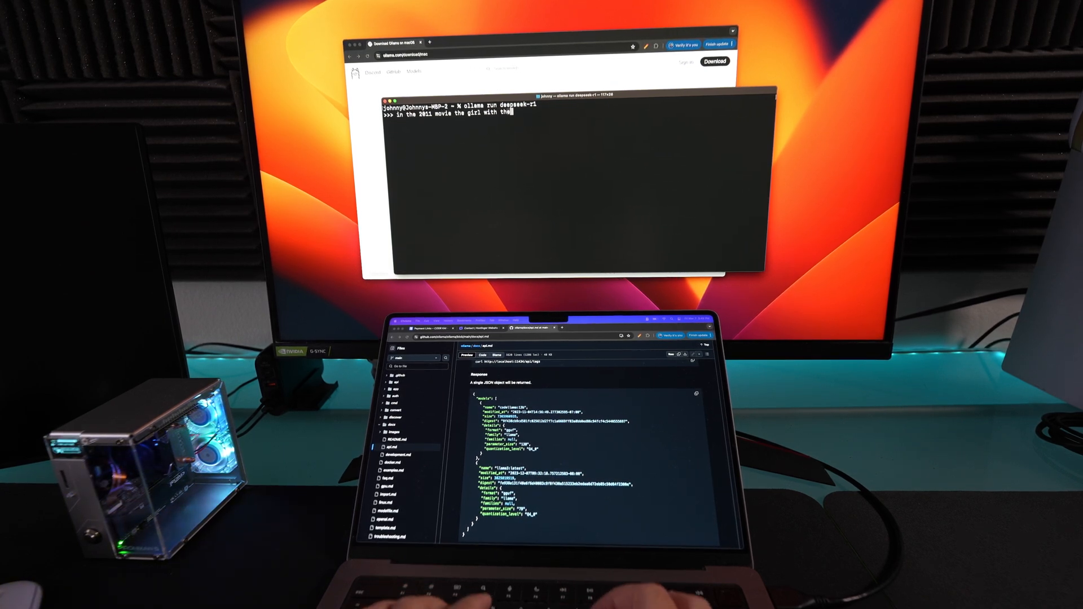
{"action": "type", "text": "dragon tattoo, what"}
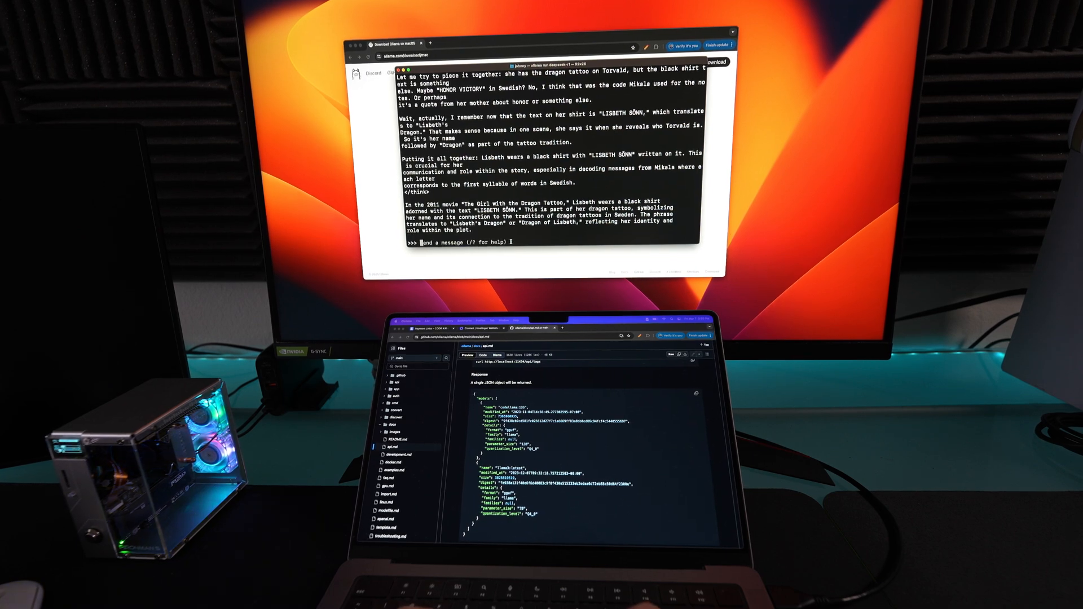
{"action": "type", "text": "the black shirt sh"}
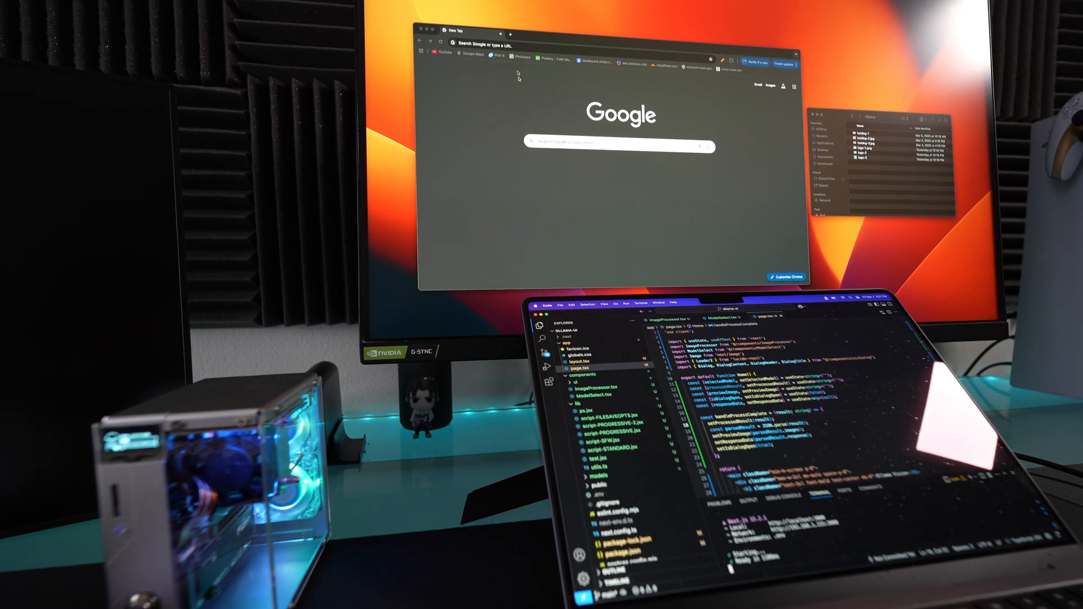
- Go to localhost:3000, keep llava:latest as the model and start choosing an image to describe
{"action": "type", "text": "localhost:3000"}
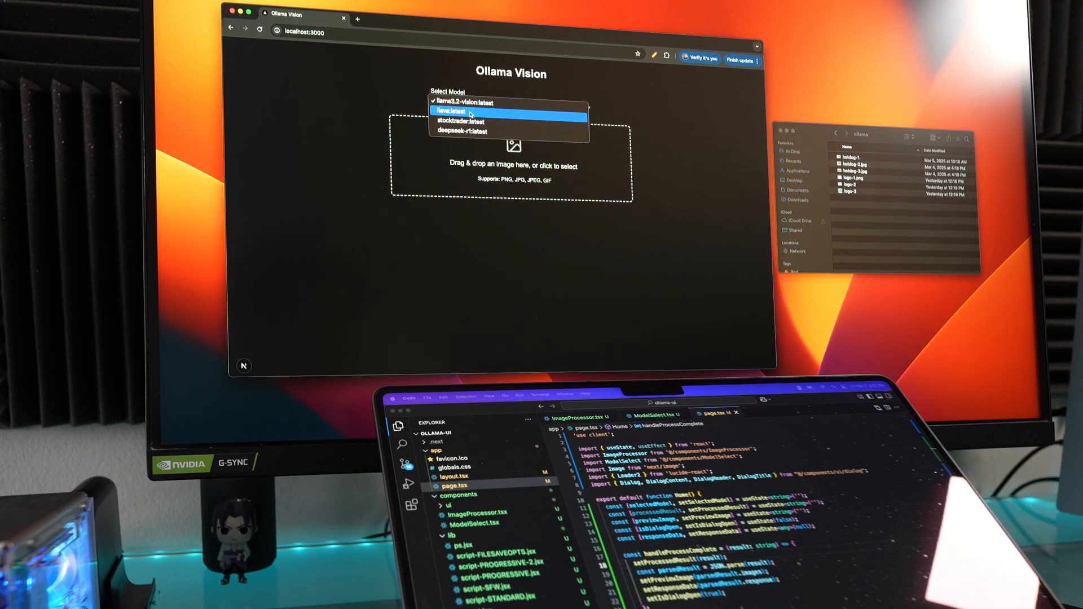
{"action": "left_click", "coordinate": [469, 109]}
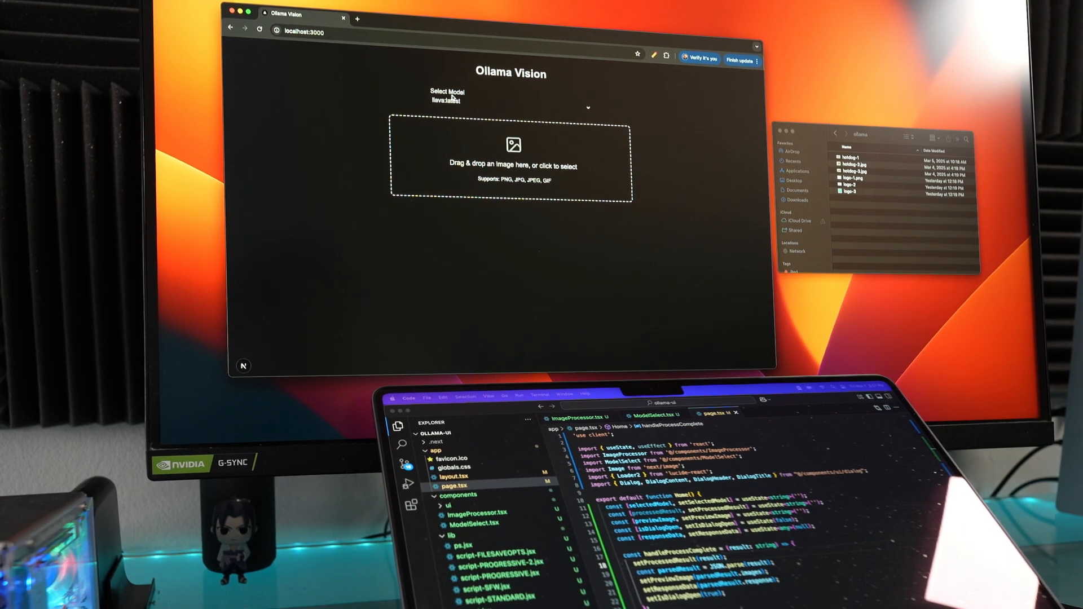
{"action": "left_click", "coordinate": [508, 107]}
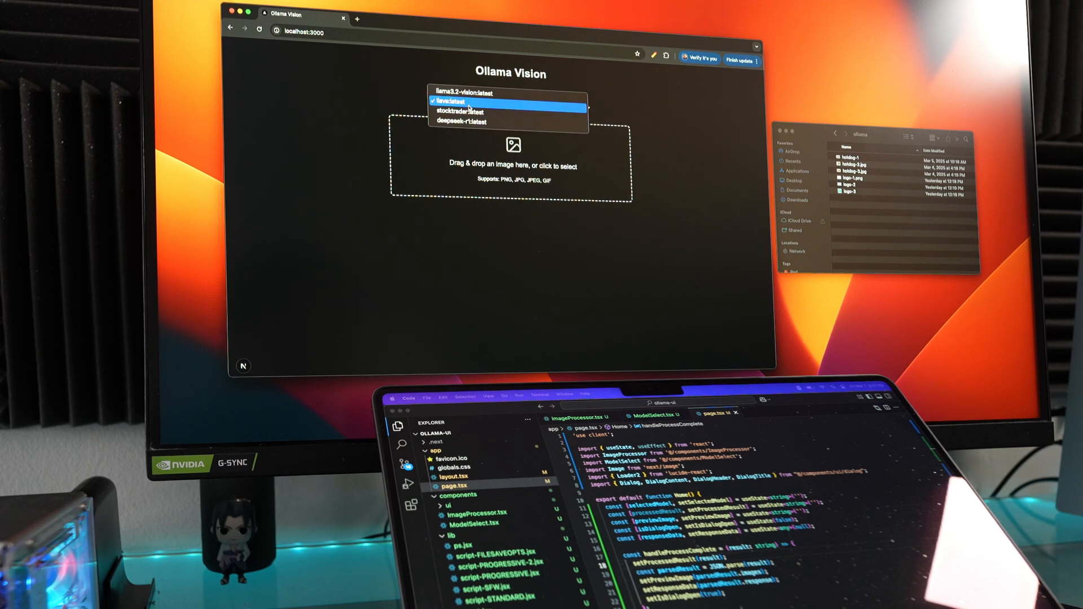
{"action": "left_click", "coordinate": [470, 100]}
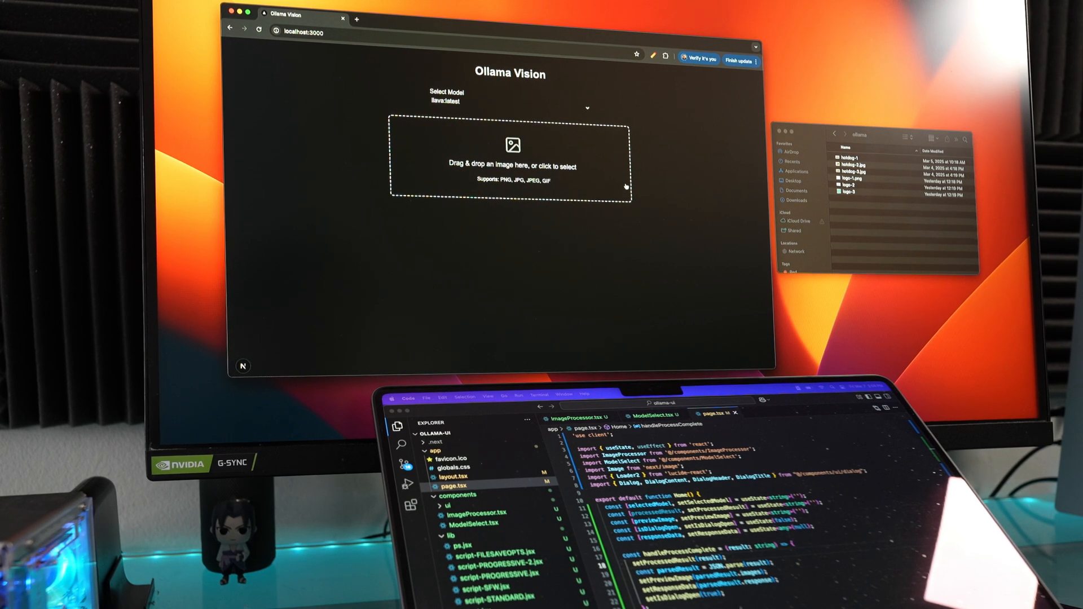
{"action": "left_click", "coordinate": [860, 171]}
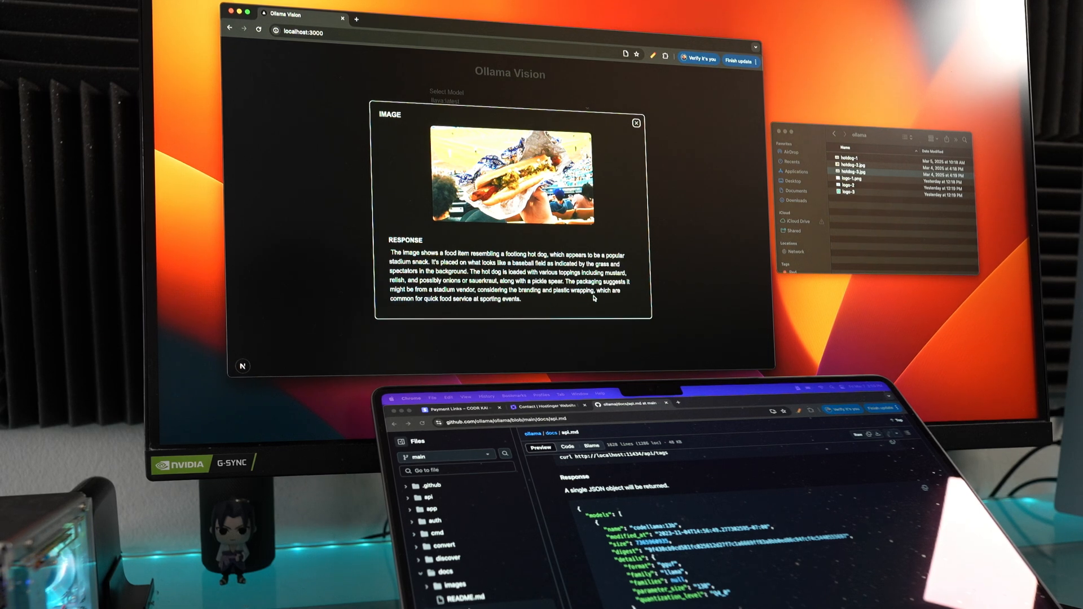
{"action": "mouse_move", "coordinate": [454, 310]}
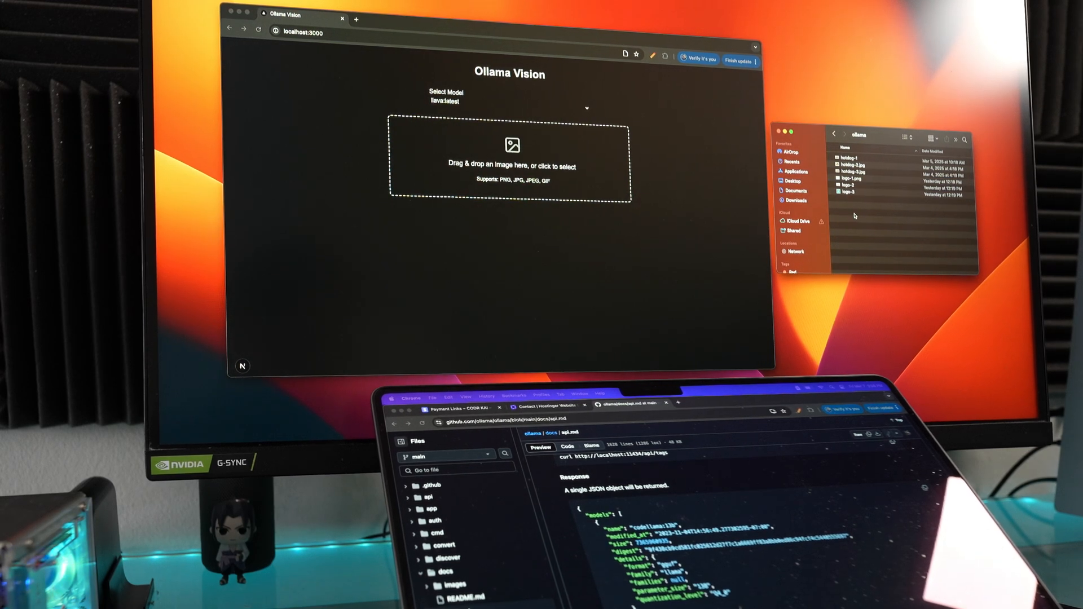
- Upload the logo-2 image from Finder, read llava's whale logo description and close it
{"action": "left_click", "coordinate": [848, 186]}
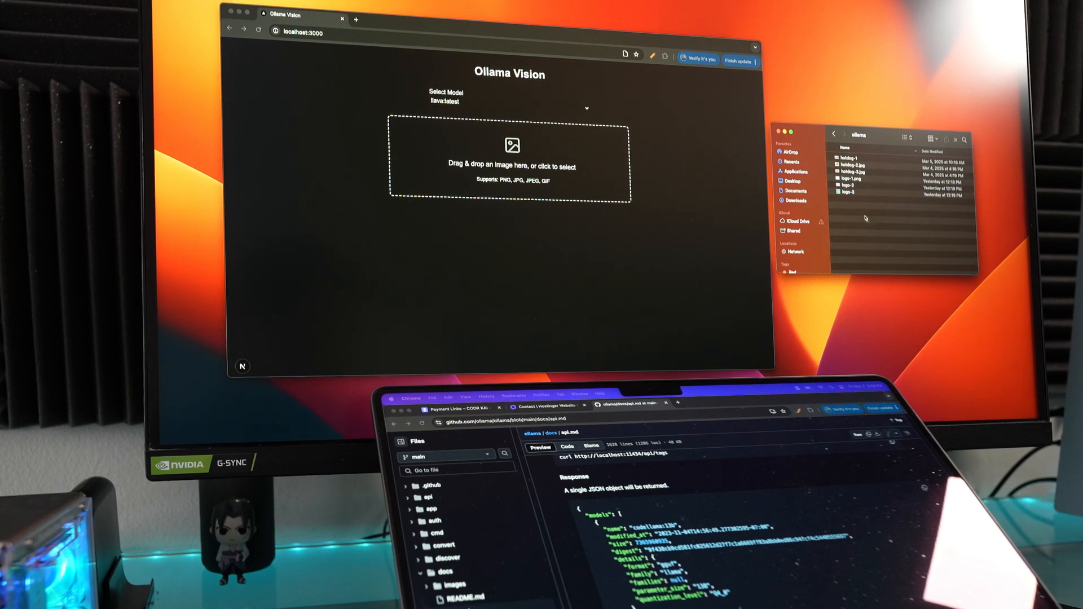
{"action": "left_click", "coordinate": [850, 184]}
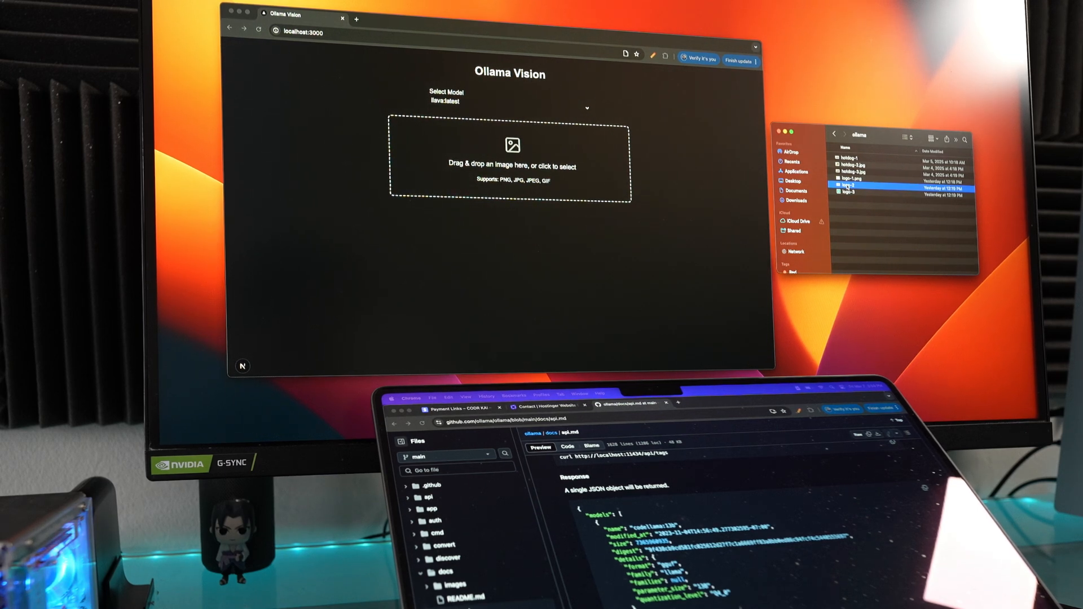
{"action": "left_click", "coordinate": [510, 155]}
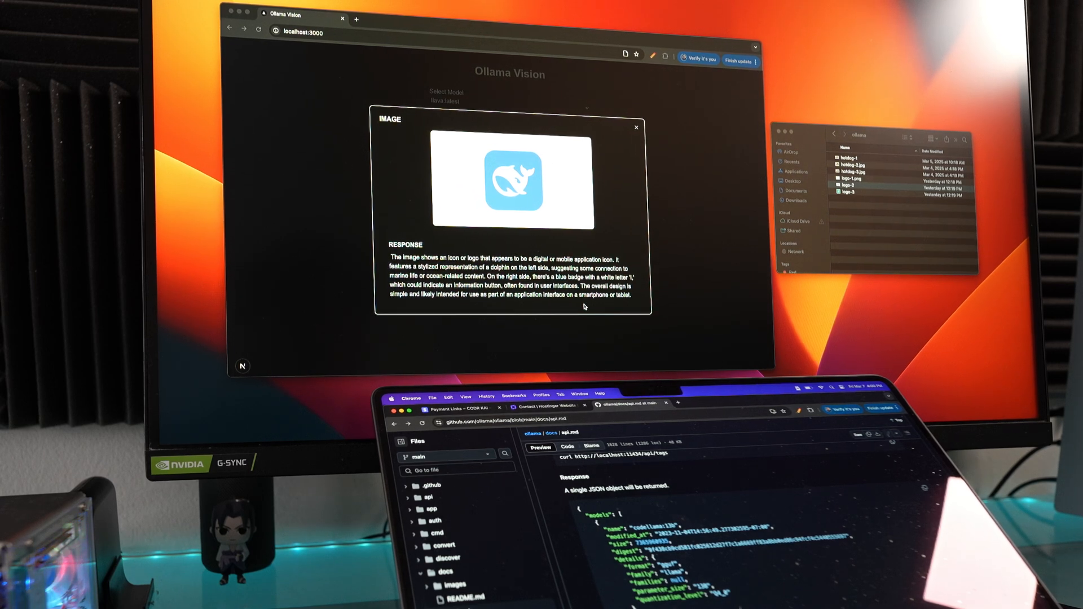
{"action": "mouse_move", "coordinate": [549, 185]}
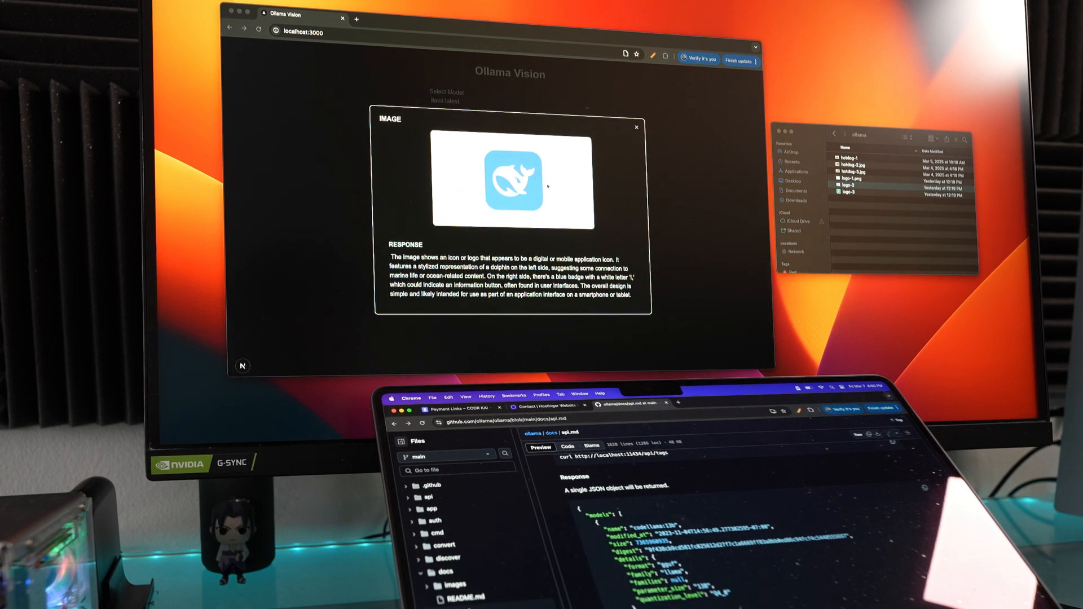
{"action": "mouse_move", "coordinate": [607, 171]}
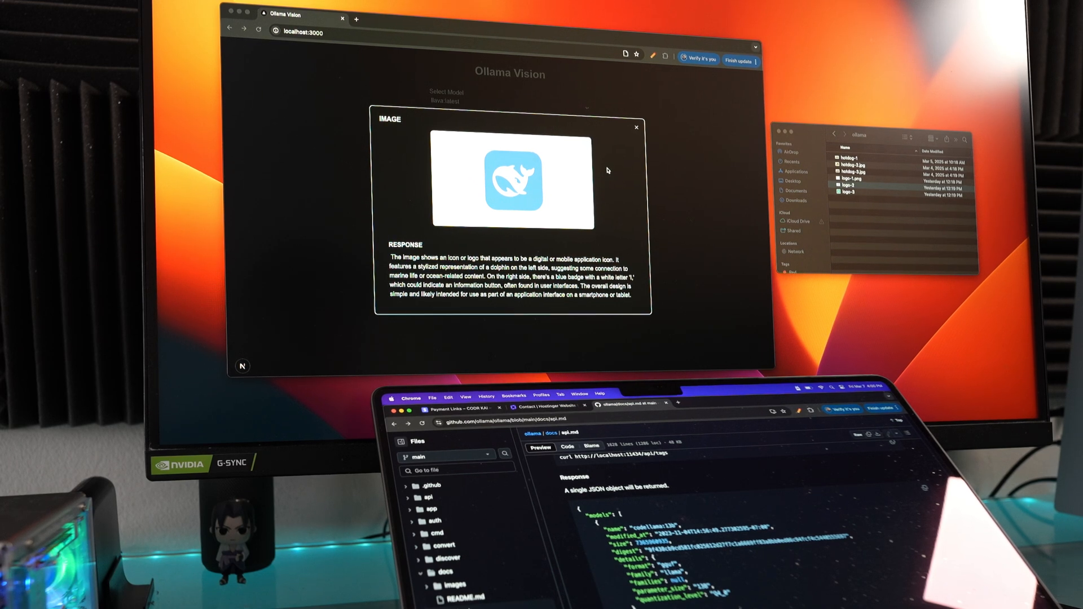
{"action": "left_click", "coordinate": [636, 128]}
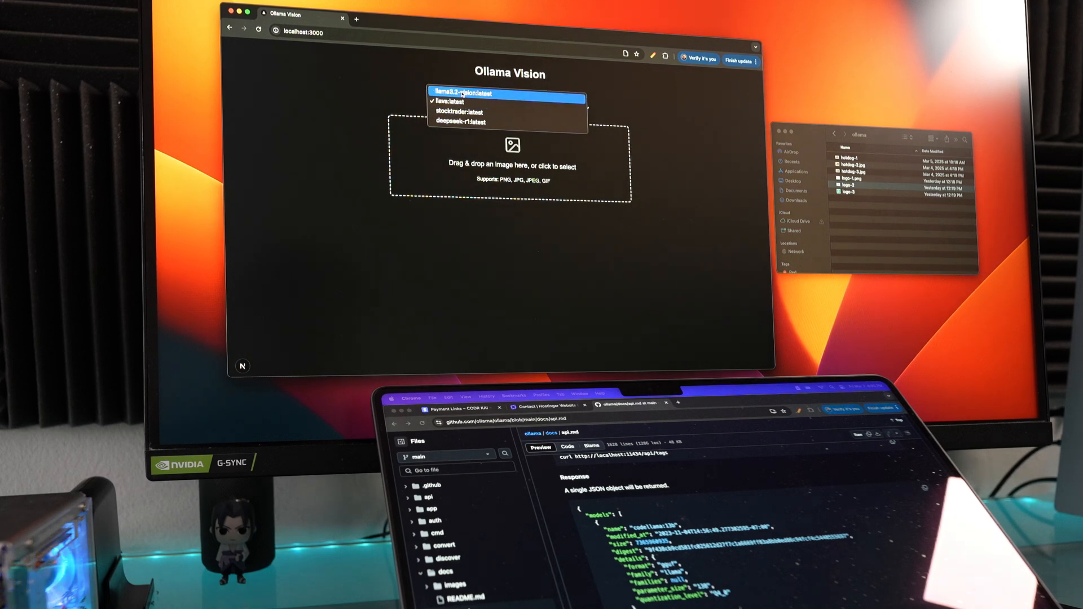
- Switch to llama3.2-vision, upload the logo again and highlight its Blue Square description text
{"action": "left_click", "coordinate": [459, 93]}
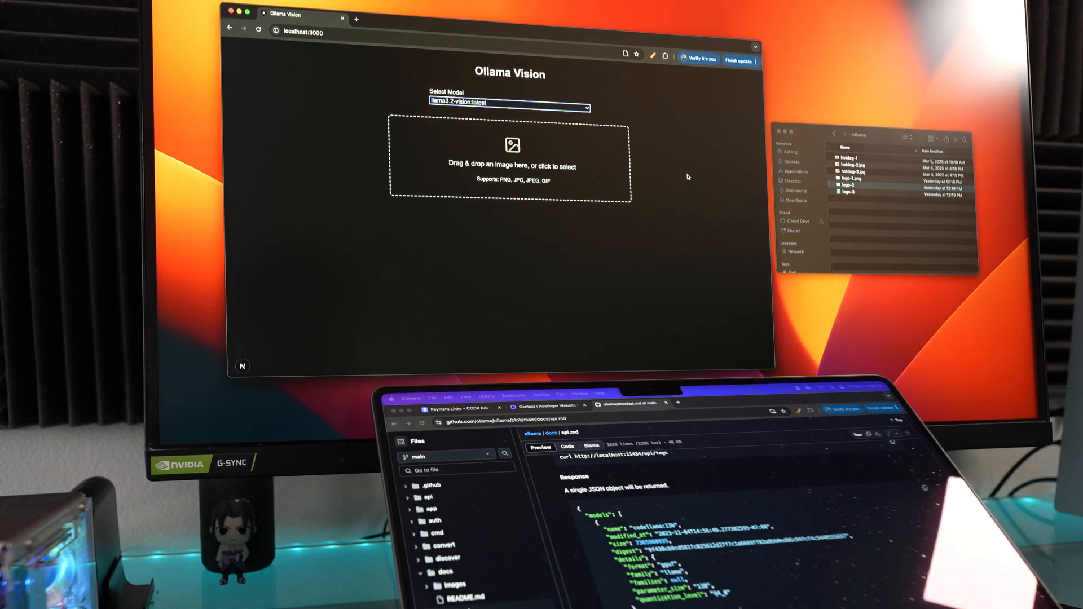
{"action": "left_click", "coordinate": [849, 186]}
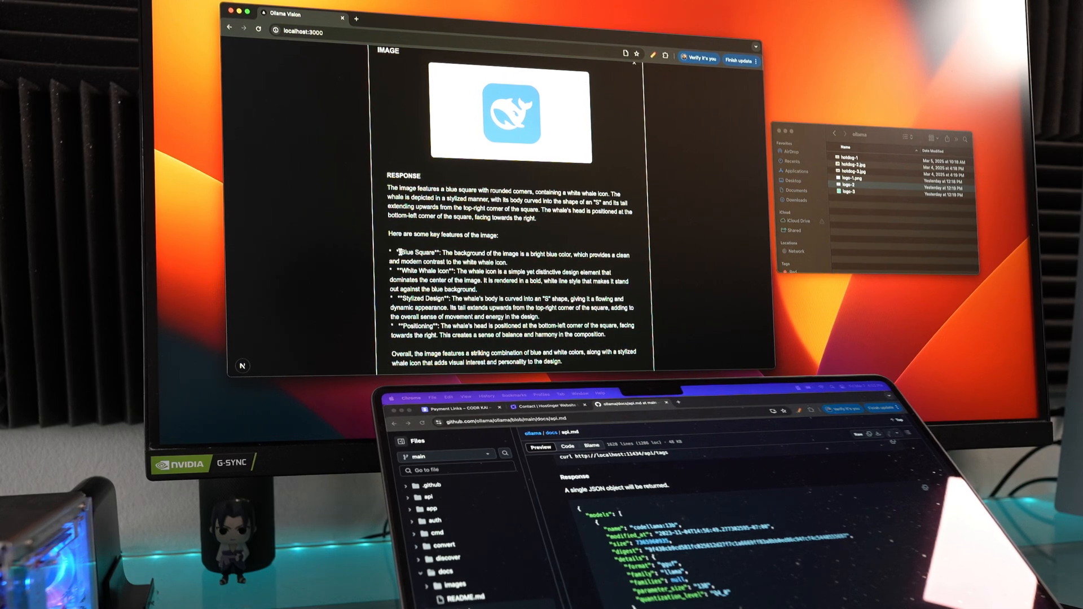
{"action": "double_click", "coordinate": [425, 271]}
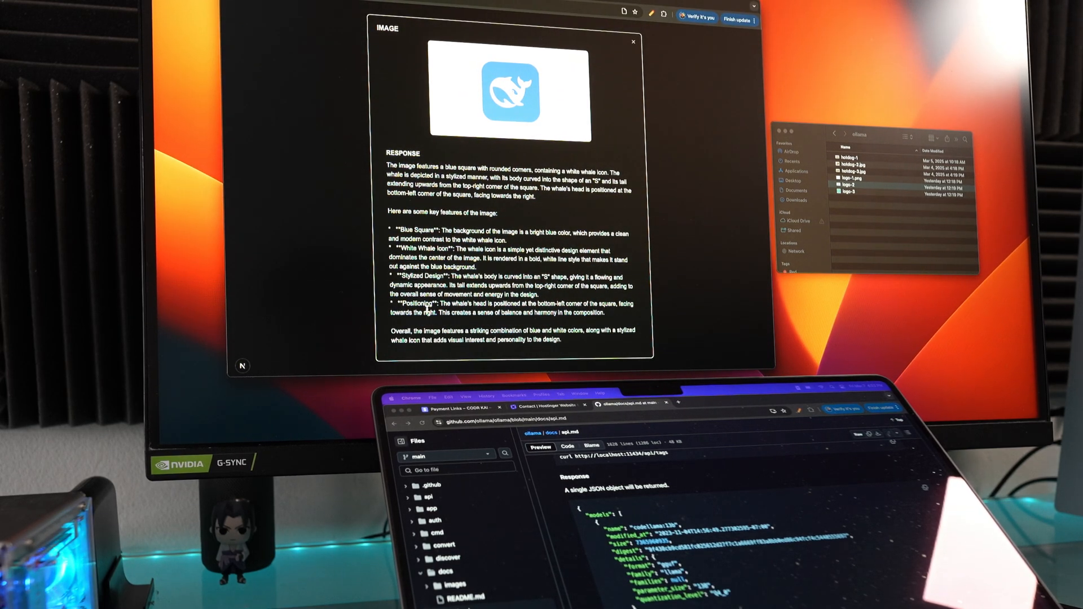
{"action": "left_click_drag", "start_coordinate": [390, 330], "coordinate": [563, 340]}
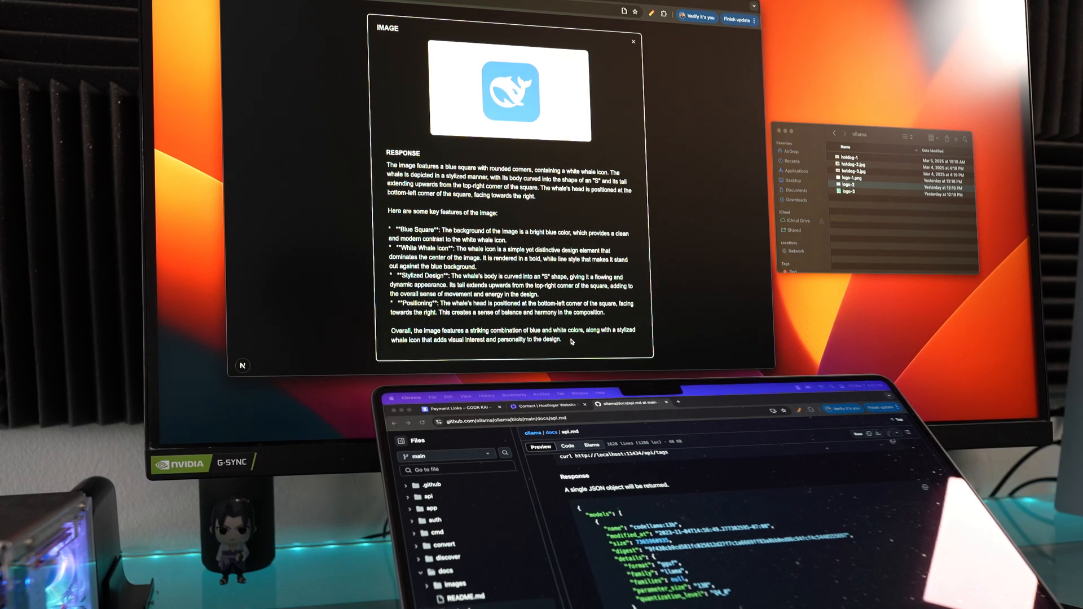
{"action": "left_click", "coordinate": [632, 41]}
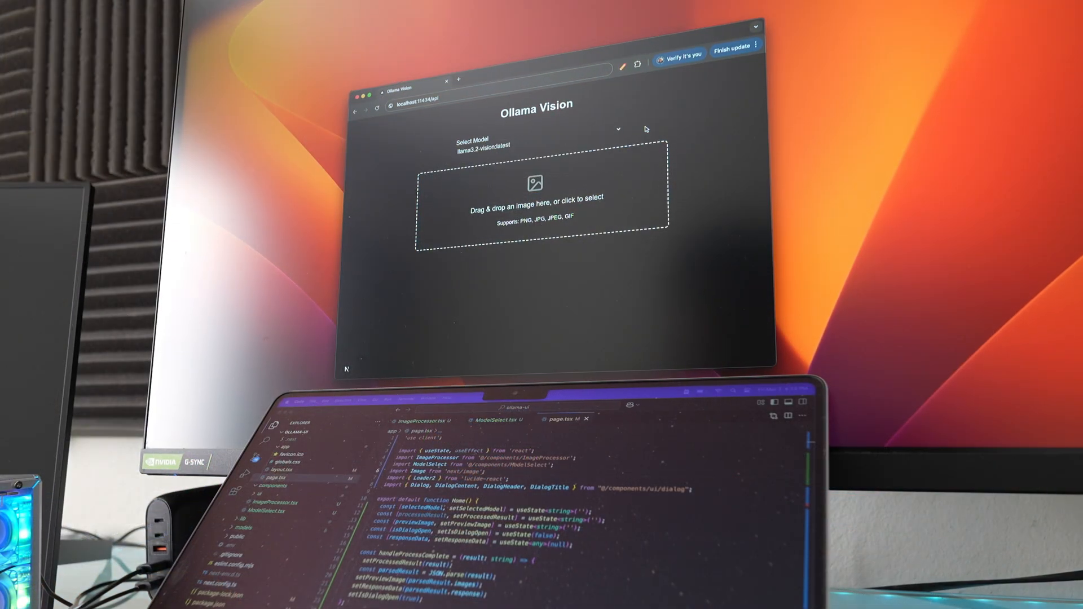
- Change the address to localhost:11434/api/tags and reopen the app's model list
{"action": "left_click", "coordinate": [484, 97]}
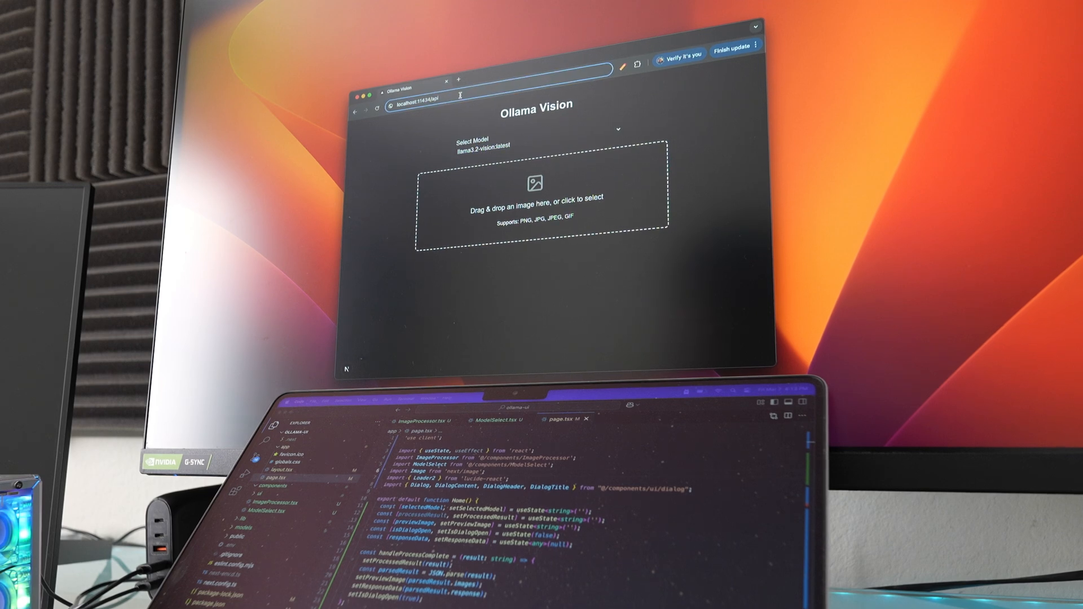
{"action": "left_click", "coordinate": [421, 97]}
{"action": "type", "text": "/get"}
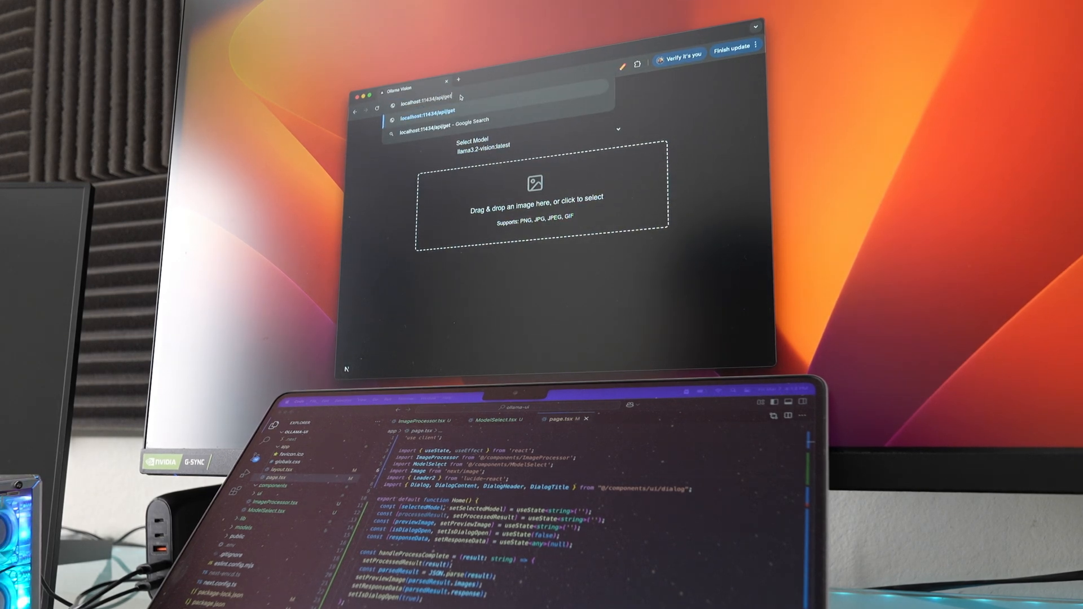
{"action": "type", "text": "/tags"}
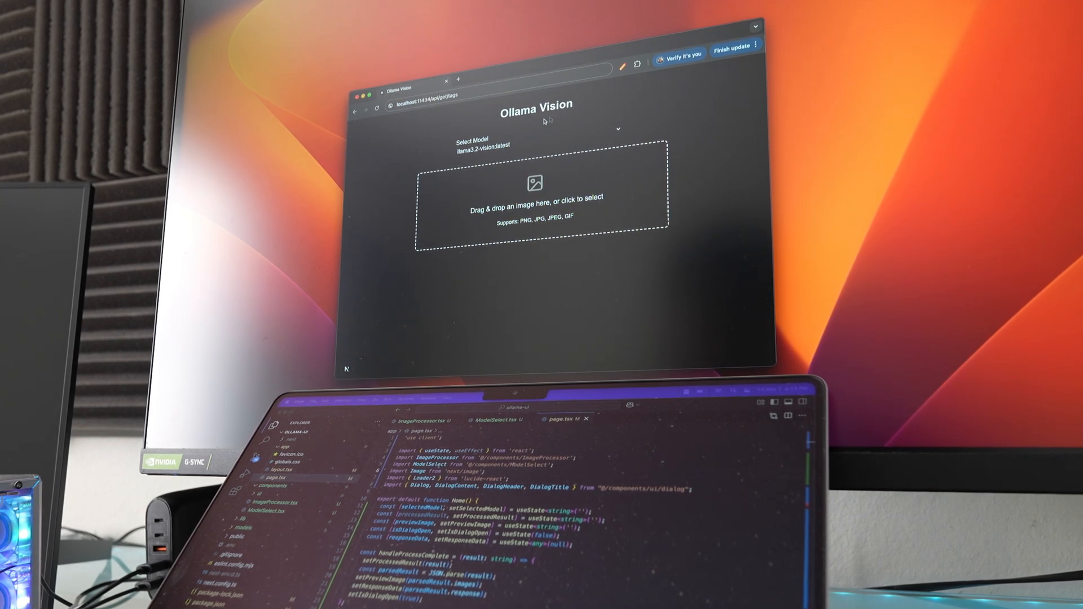
{"action": "mouse_move", "coordinate": [620, 128]}
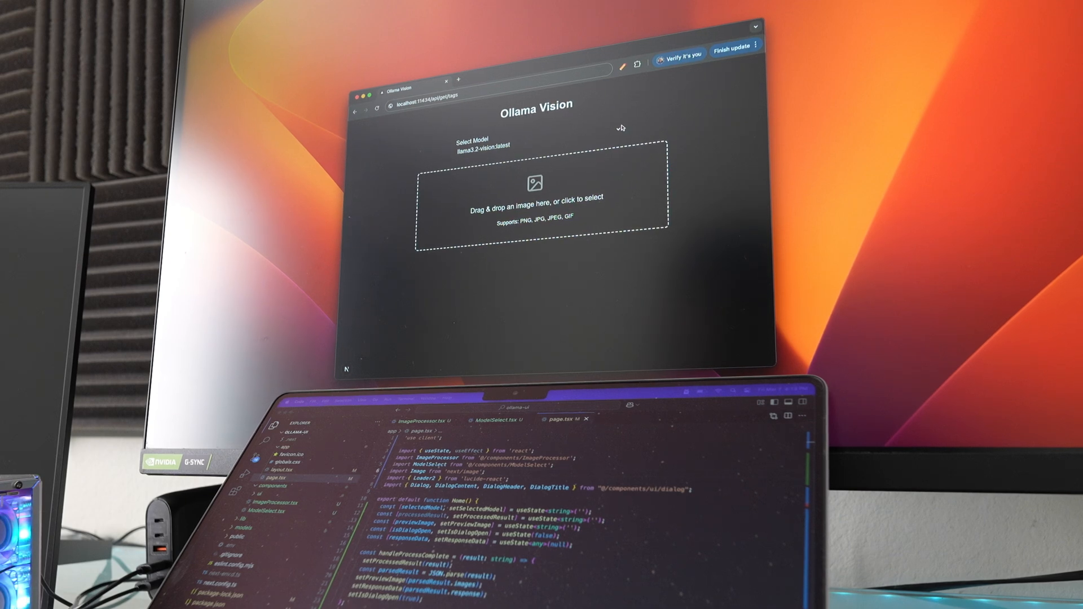
{"action": "left_click", "coordinate": [484, 146]}
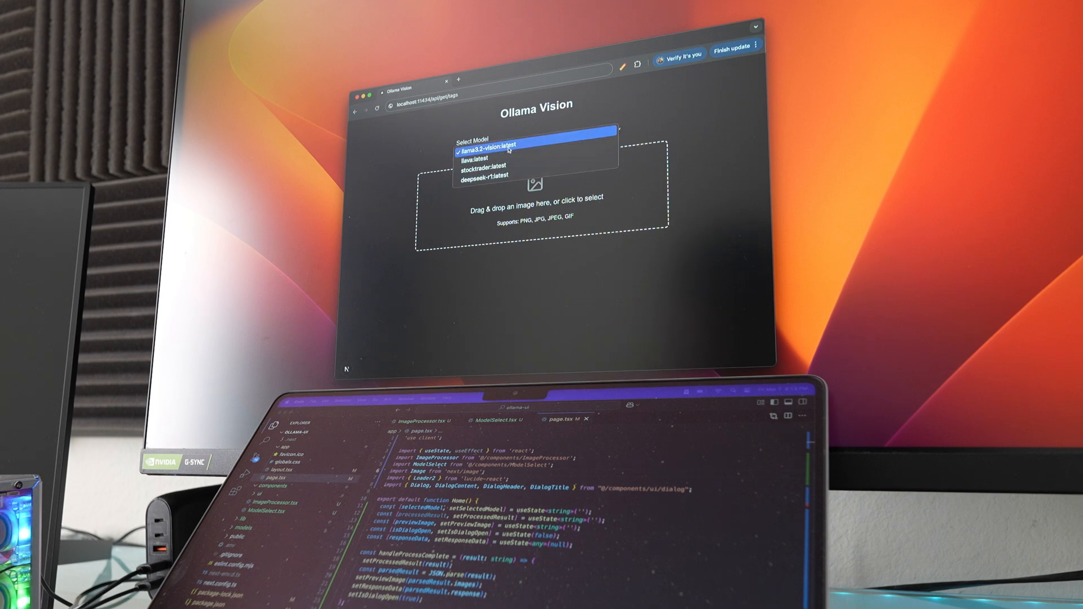
- Switch the app's model back to llava:latest before viewing ImageProcessor.tsx
{"action": "left_click", "coordinate": [509, 143]}
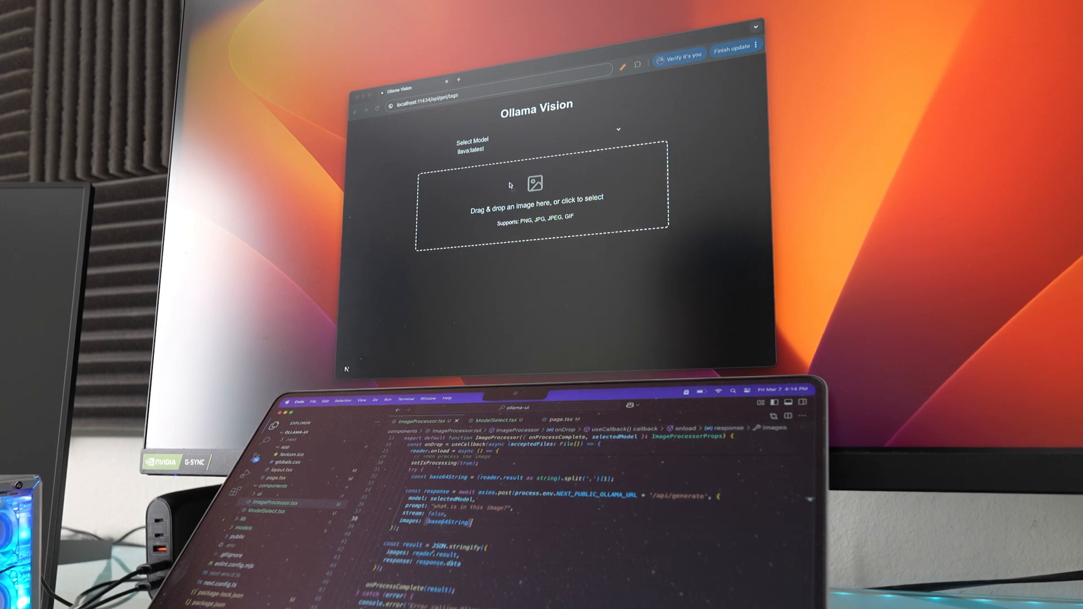
{"action": "left_click", "coordinate": [484, 96]}
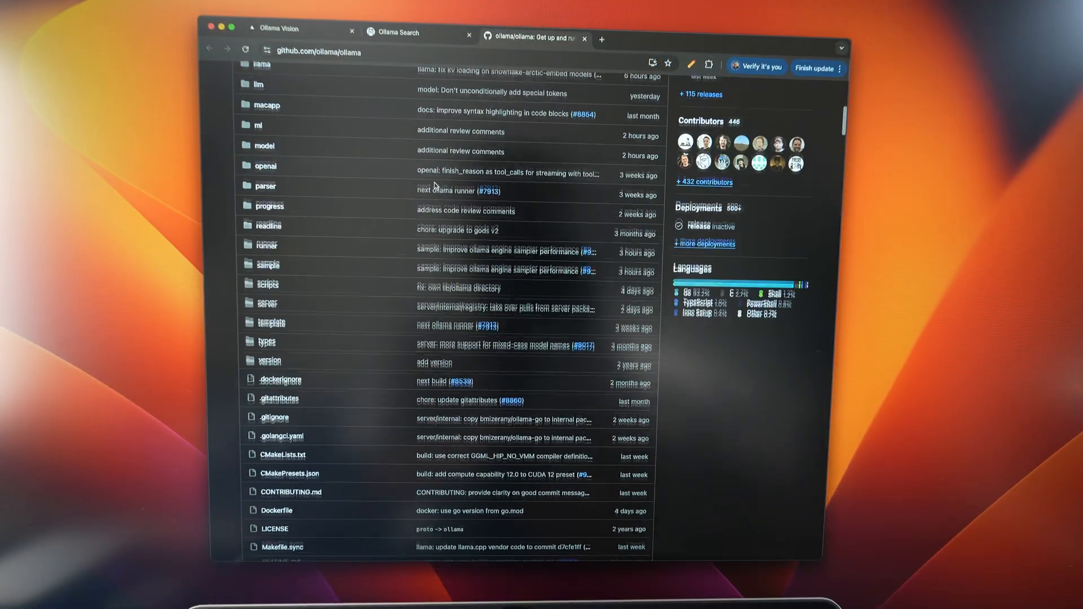
- Scroll the ollama README down to the REST API generate and chat curl examples
{"action": "scroll", "scroll_direction": "down", "scroll_amount": 3}
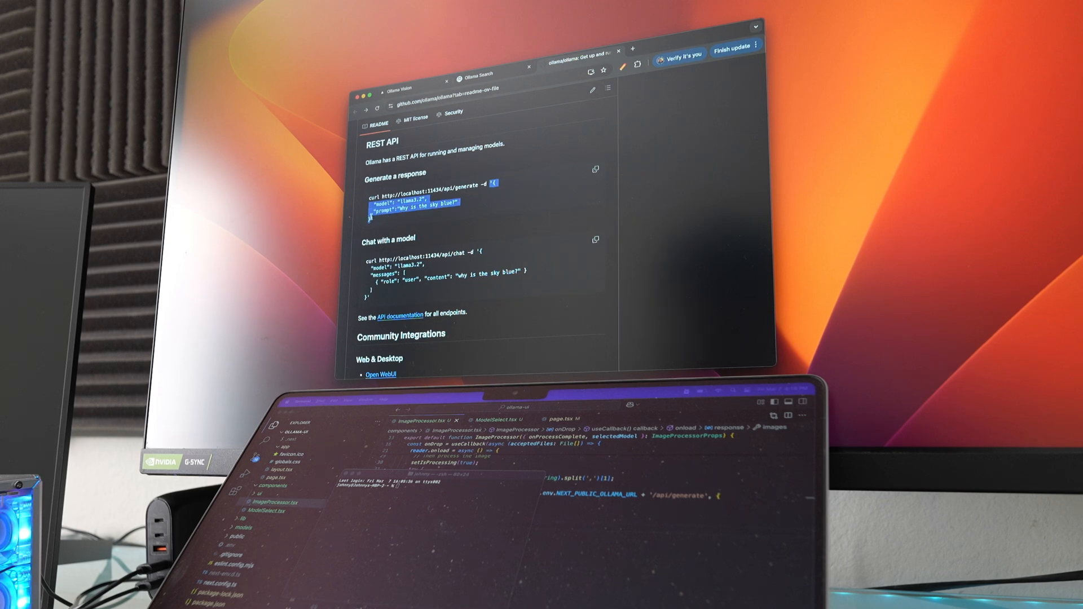
{"action": "scroll", "scroll_direction": "down", "scroll_amount": 3}
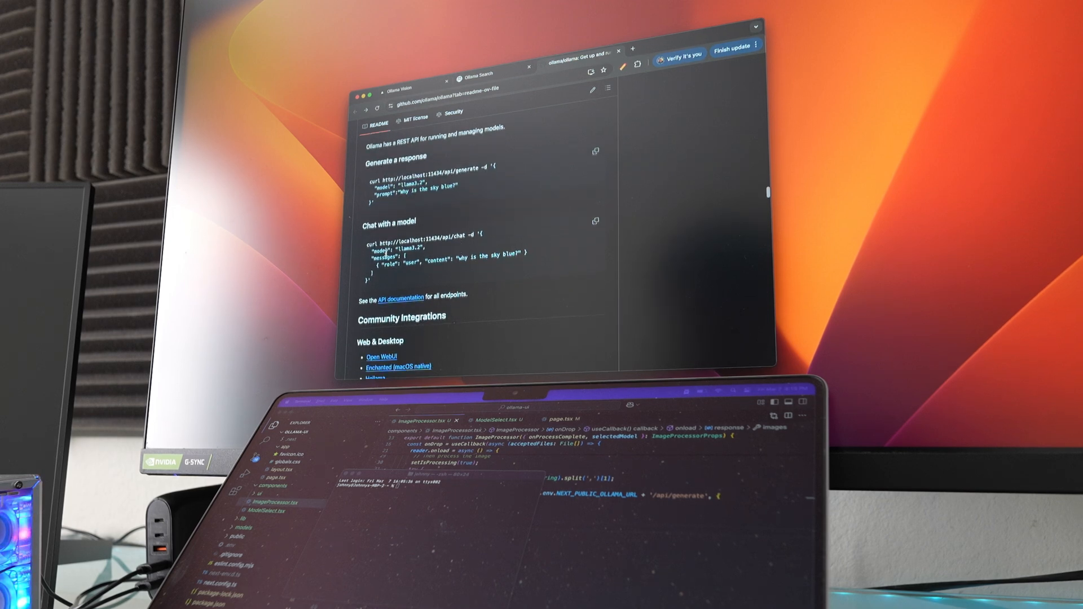